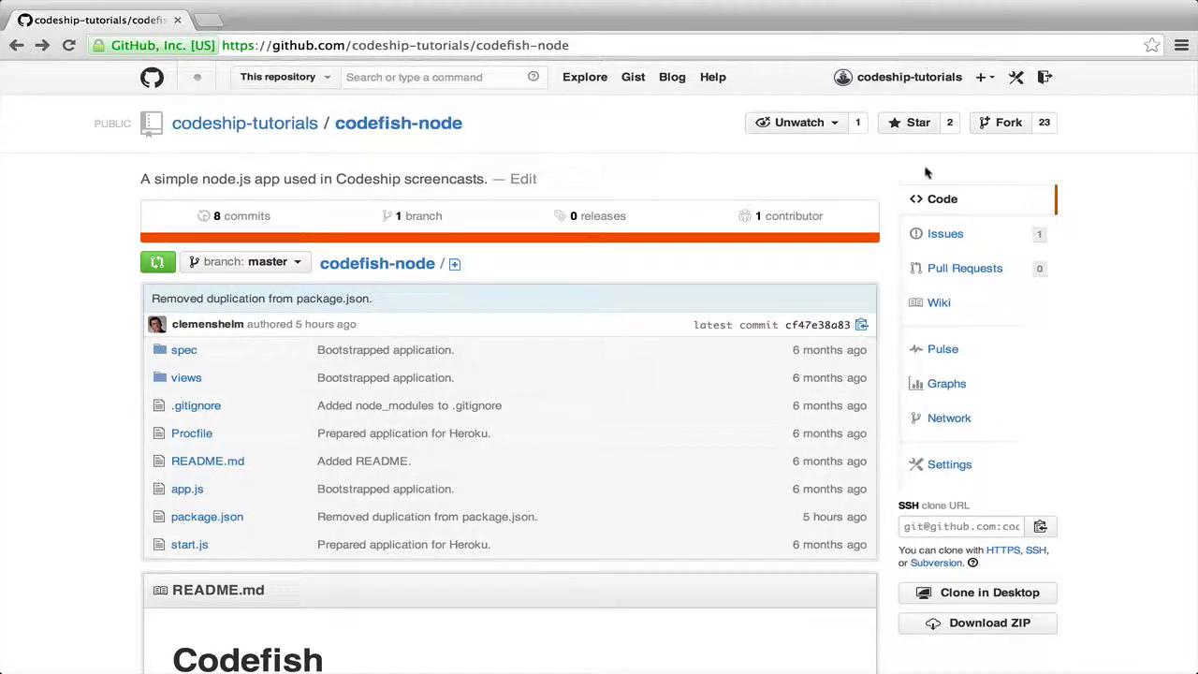
{"action": "mouse_move", "coordinate": [1008, 123]}
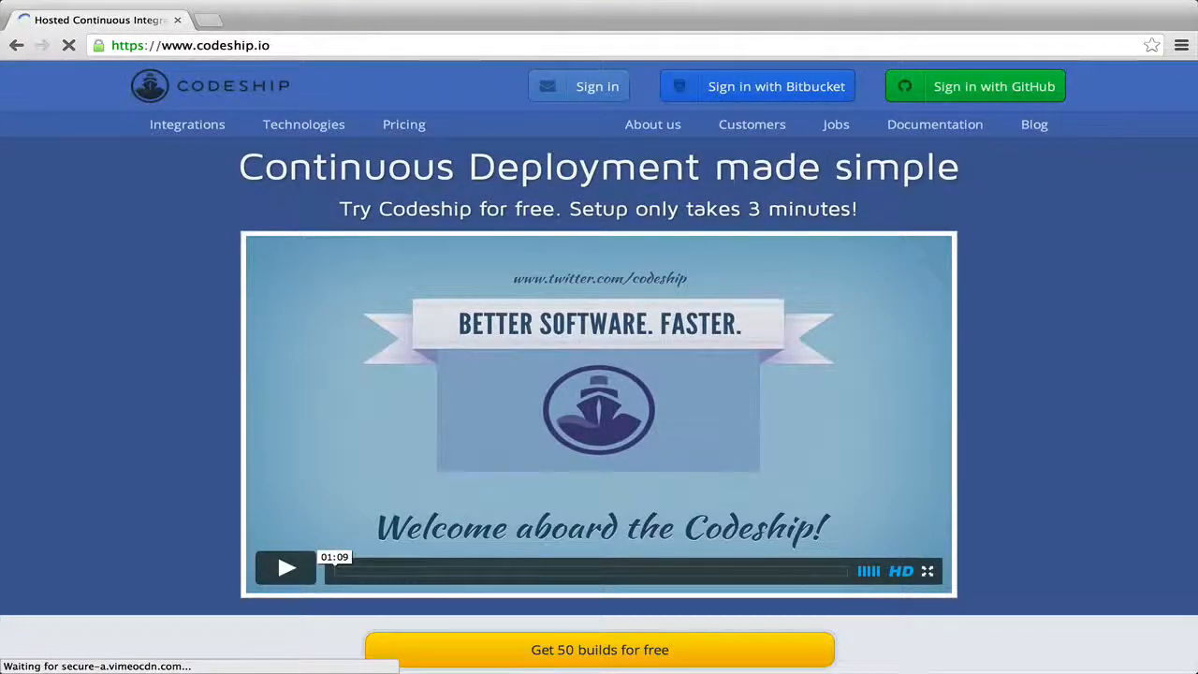
Sign in to Codeship with GitHub and authorize the Codeship application.
{"action": "left_click", "coordinate": [975, 86]}
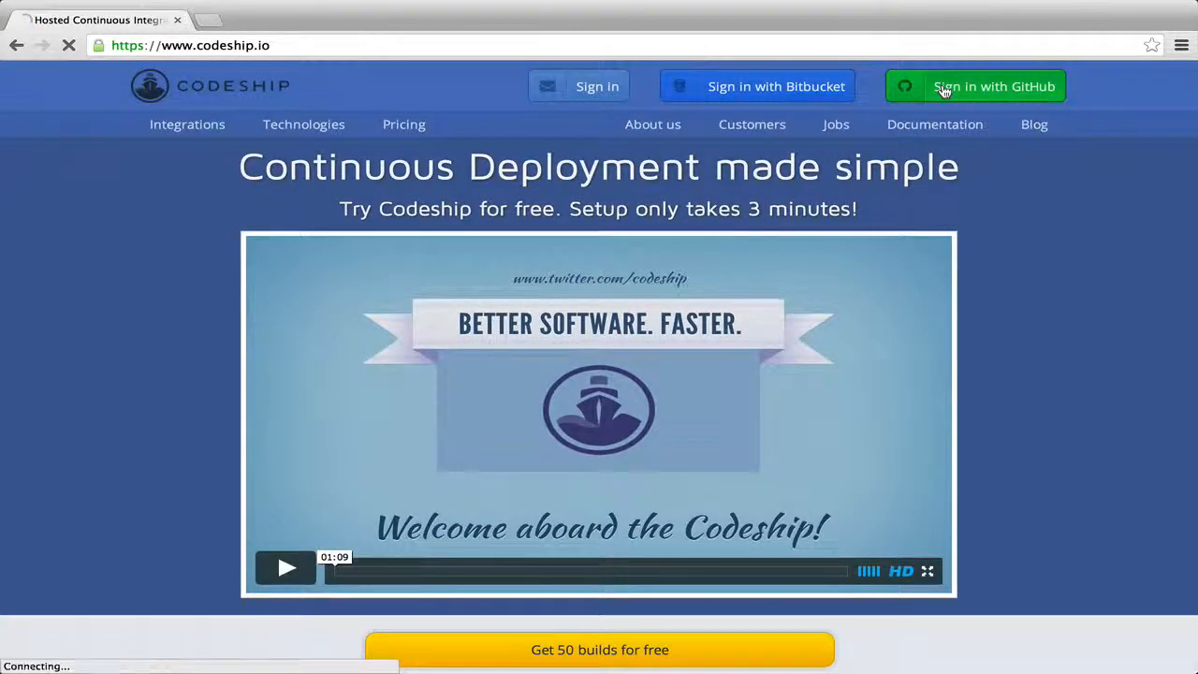
{"action": "left_click", "coordinate": [976, 86]}
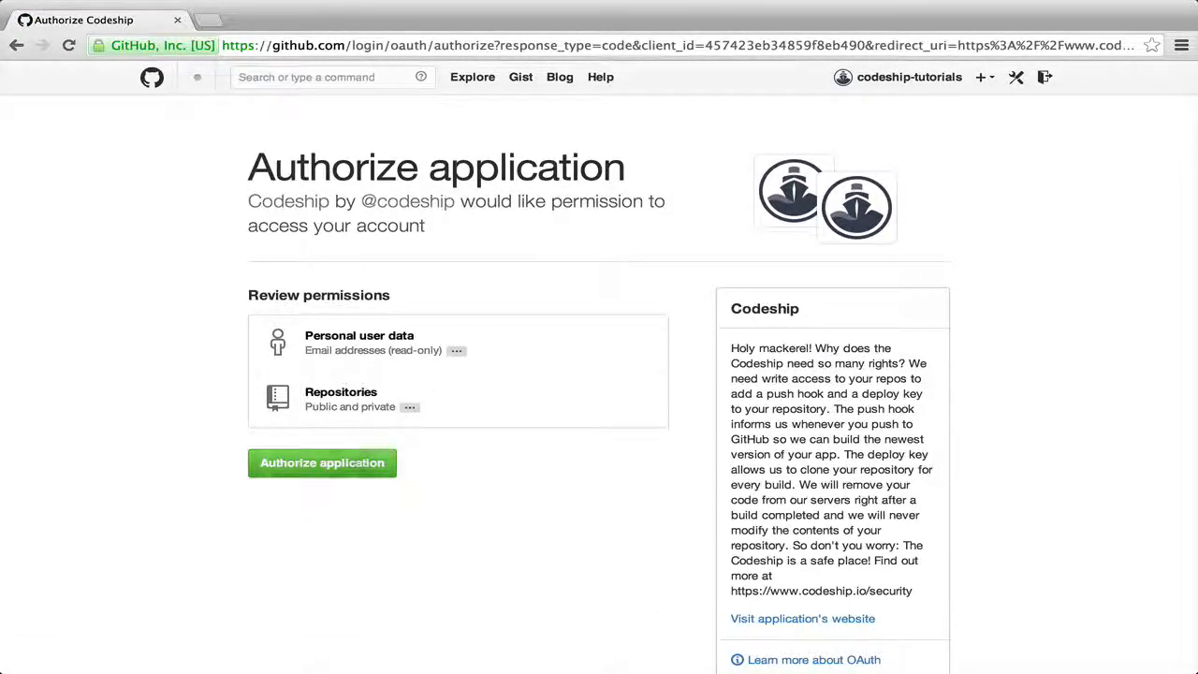
{"action": "left_click", "coordinate": [322, 462]}
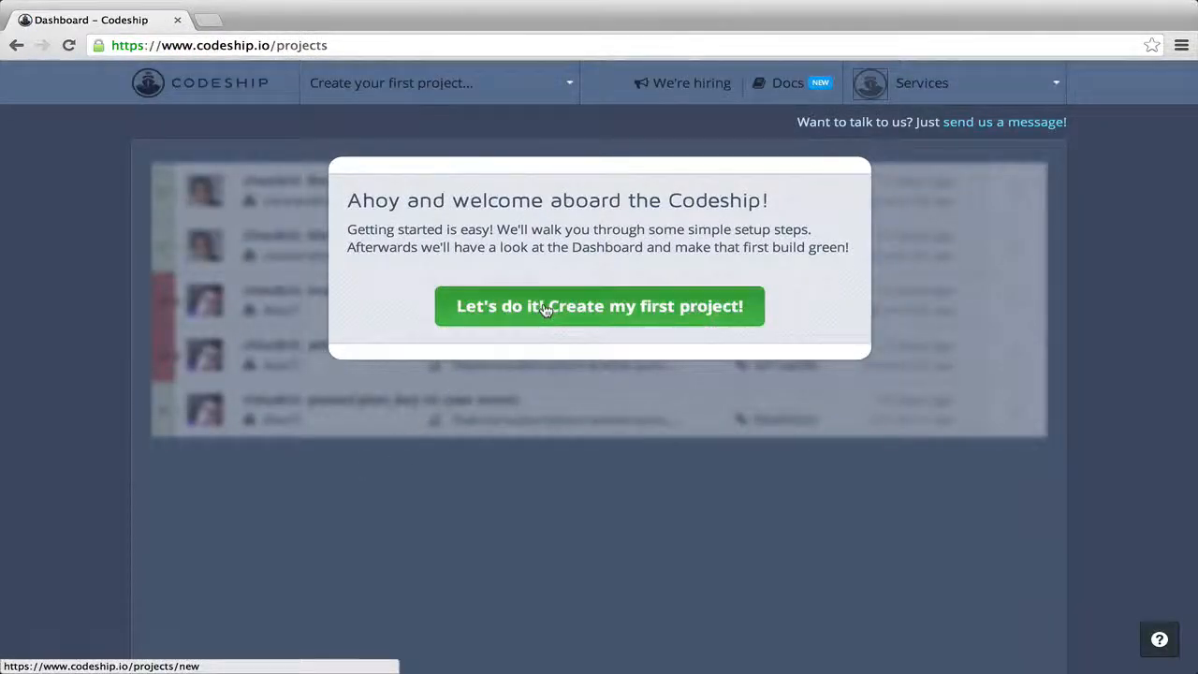
Create the first project from GitHub, choosing the codeship-tutorials/codefish-node repository.
{"action": "left_click", "coordinate": [599, 306]}
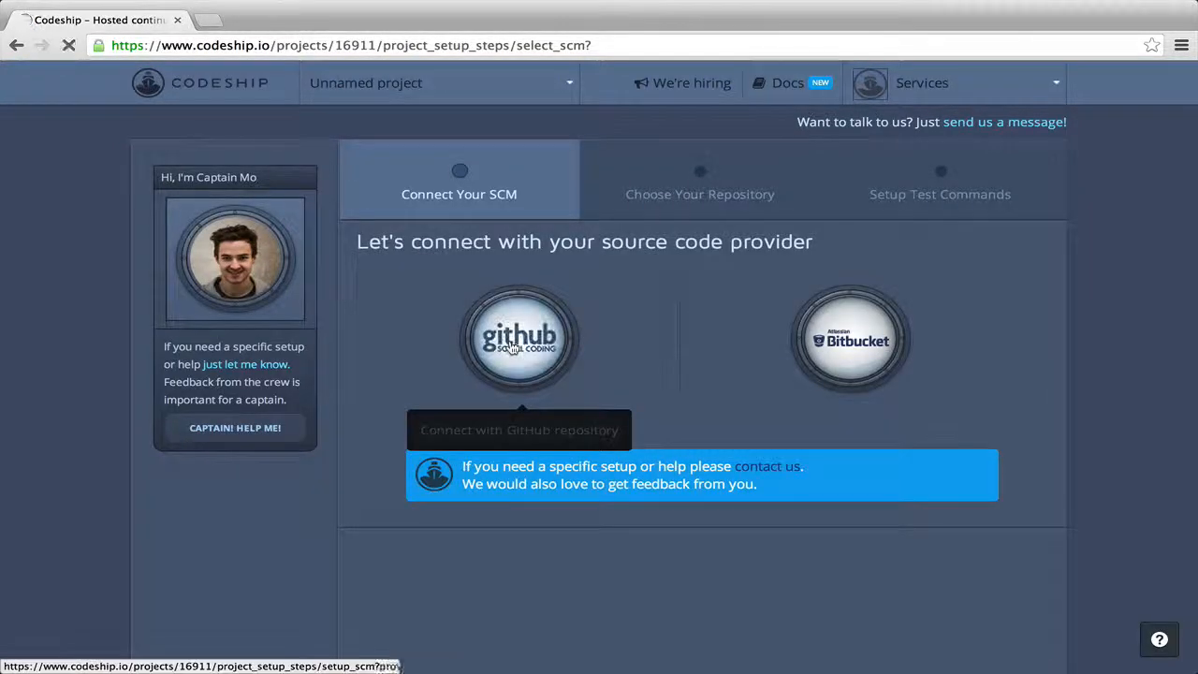
{"action": "left_click", "coordinate": [519, 338]}
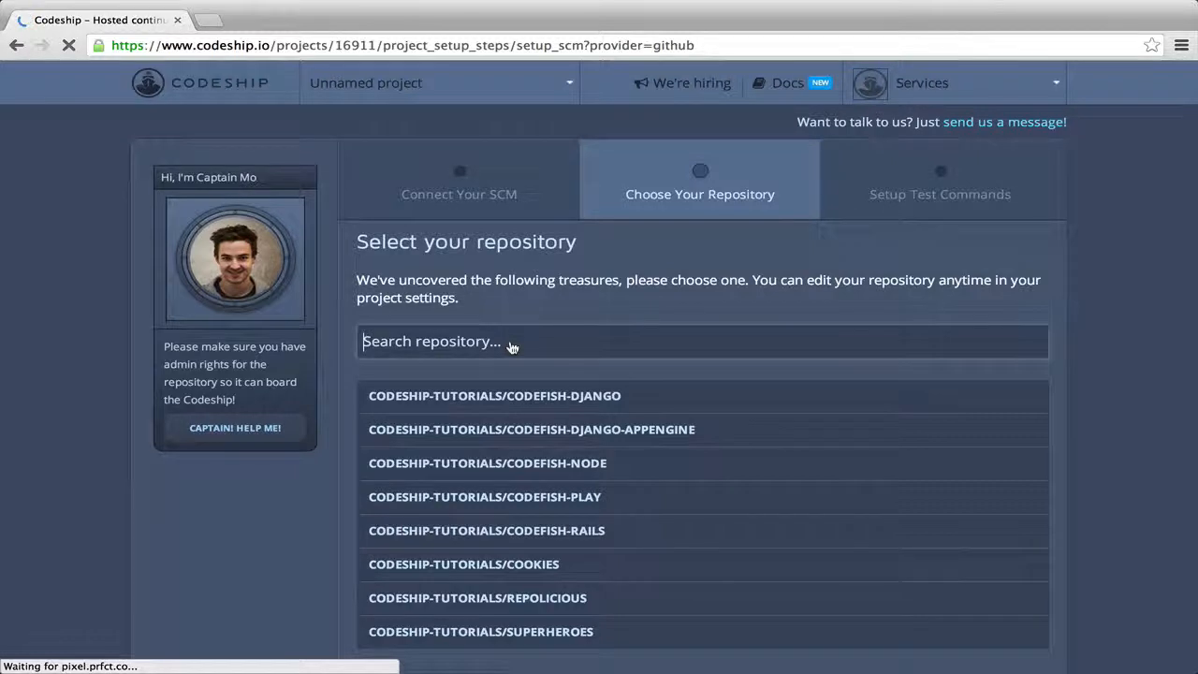
{"action": "type", "text": "codefish"}
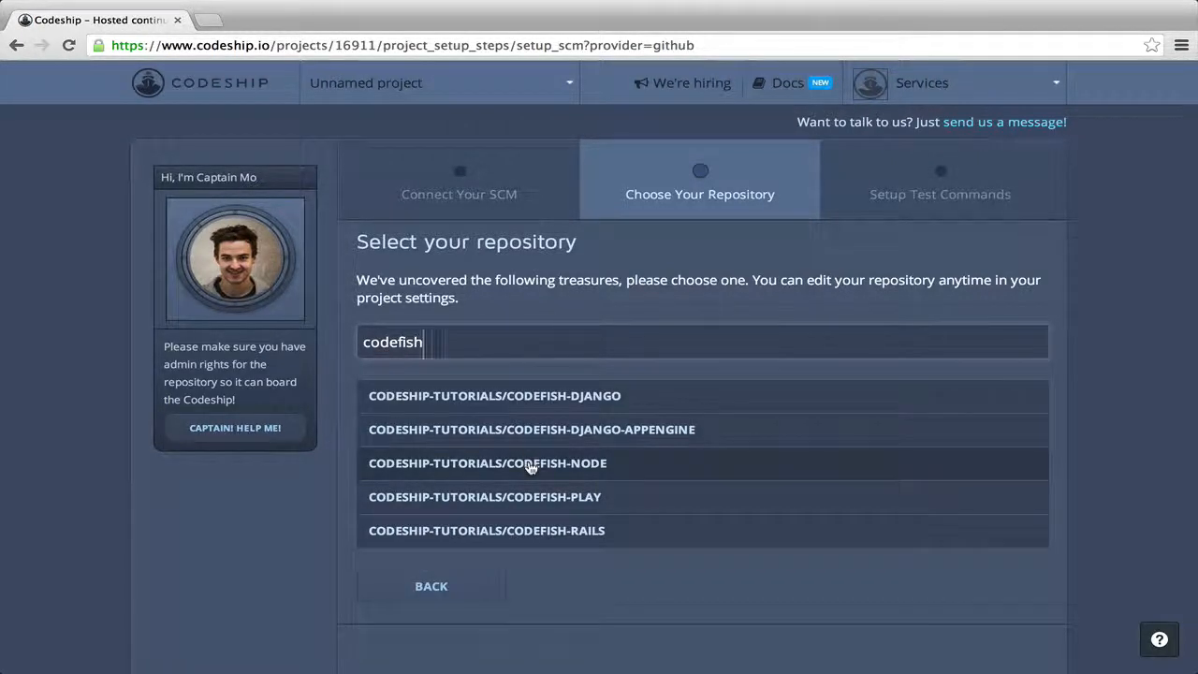
{"action": "left_click", "coordinate": [487, 462]}
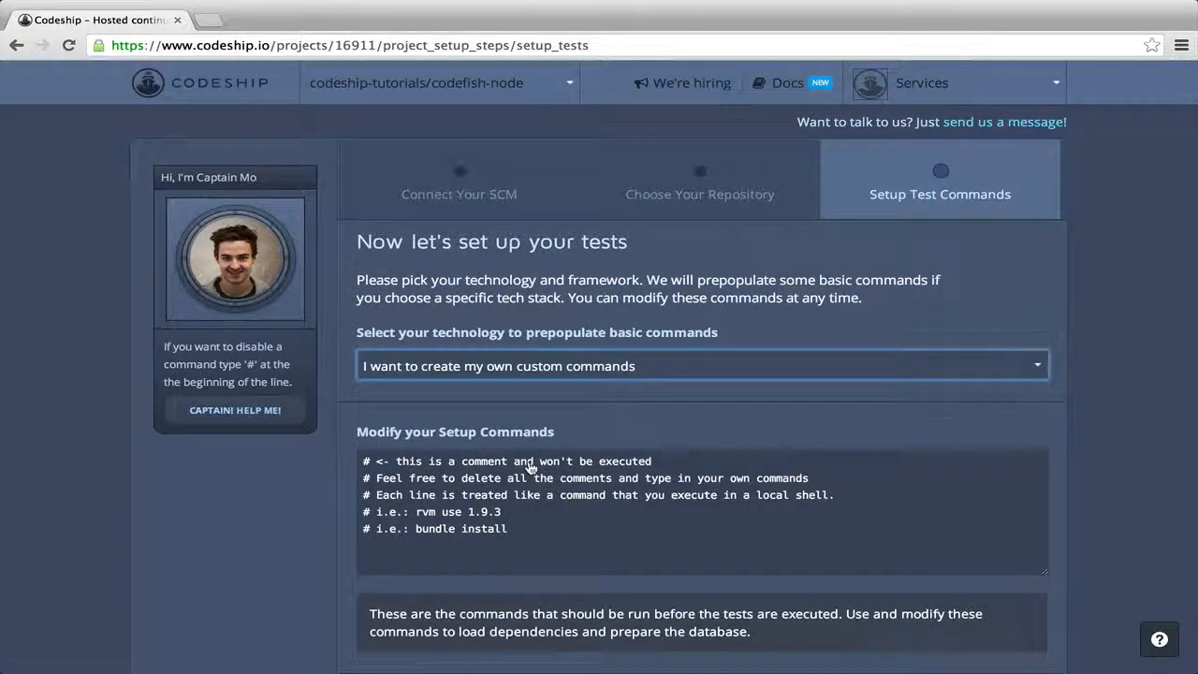
{"action": "mouse_move", "coordinate": [532, 395]}
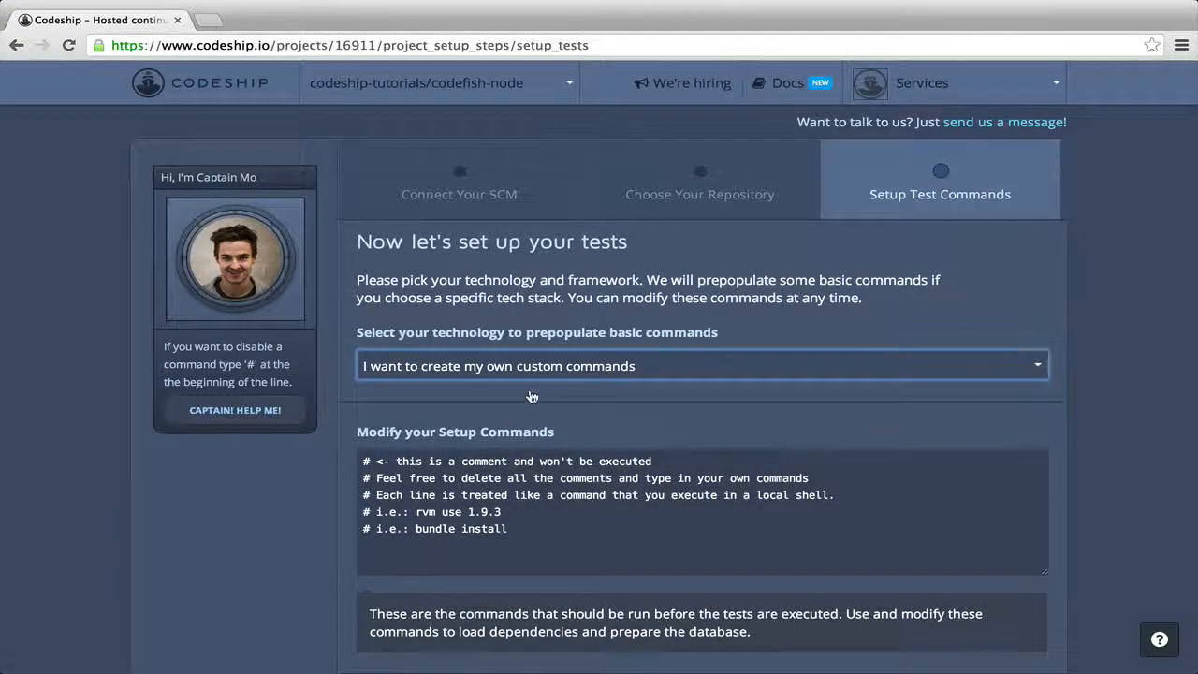
Choose node.js from the technology dropdown to fill in Node default setup commands.
{"action": "left_click", "coordinate": [702, 365]}
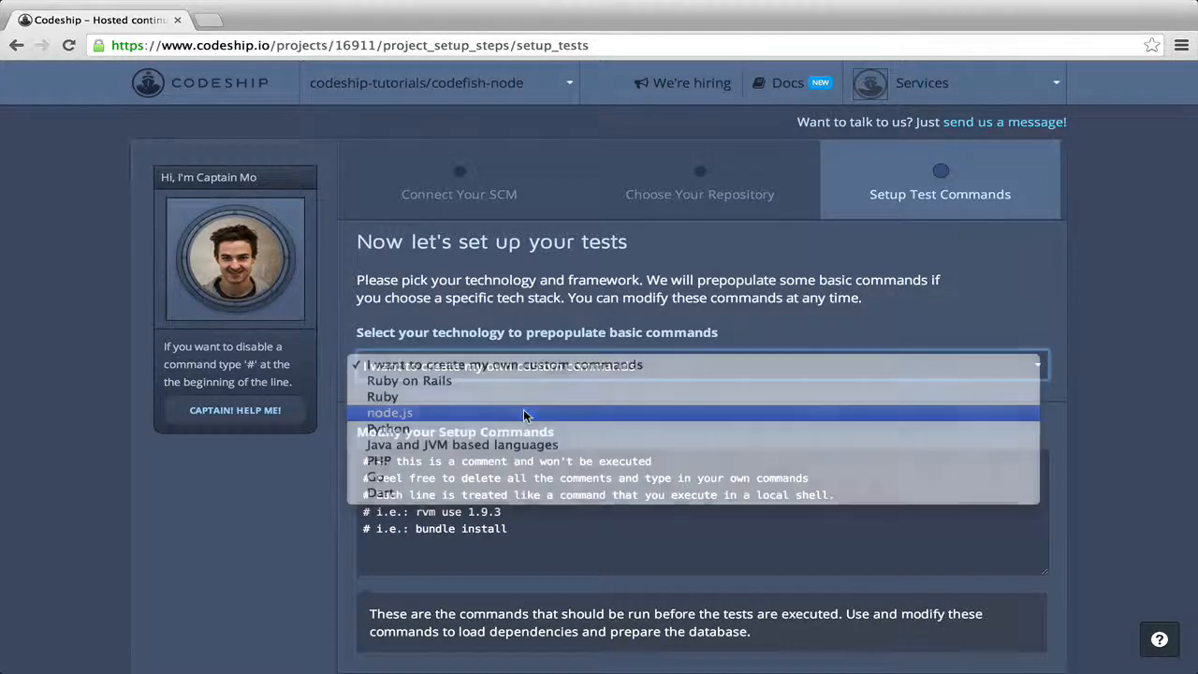
{"action": "left_click", "coordinate": [389, 412]}
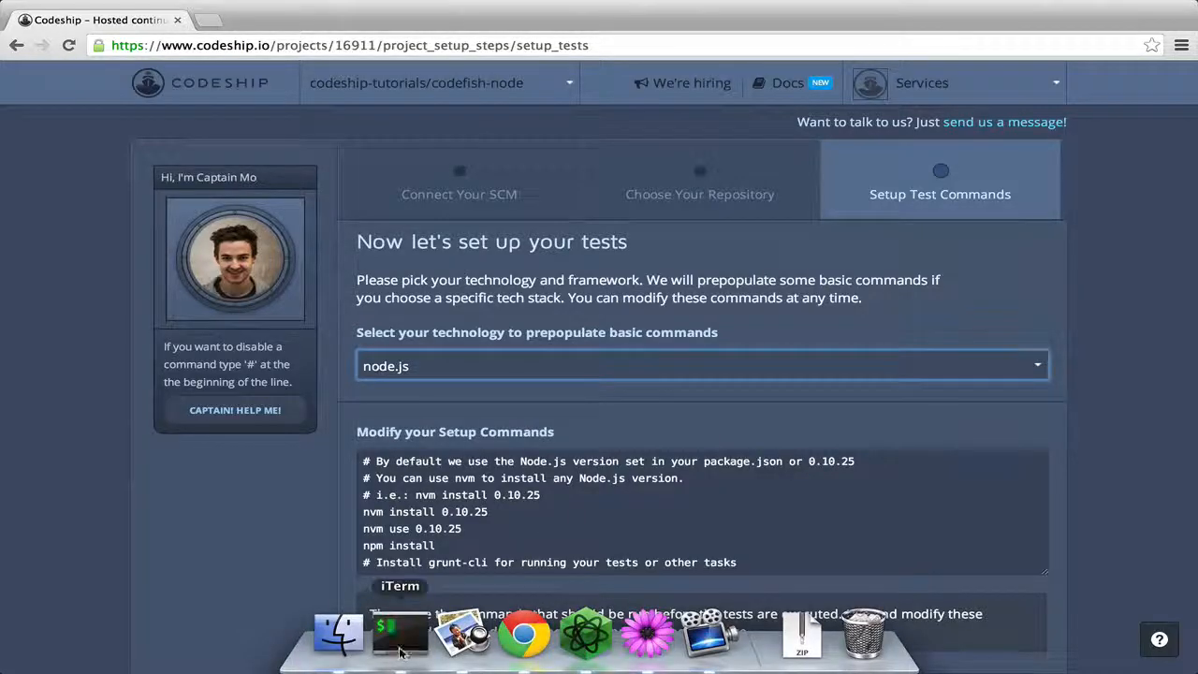
Check node -v shows v0.10.26 in iTerm, then return to the Codeship setup.
{"action": "left_click", "coordinate": [400, 634]}
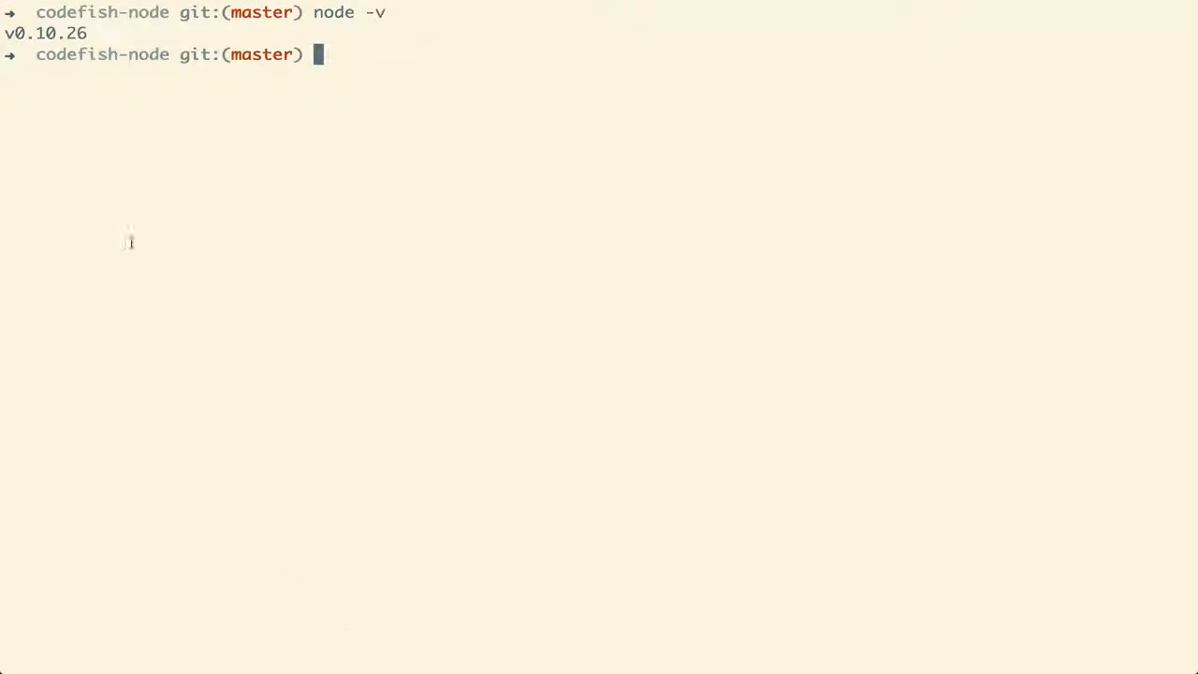
{"action": "right_click", "coordinate": [129, 242]}
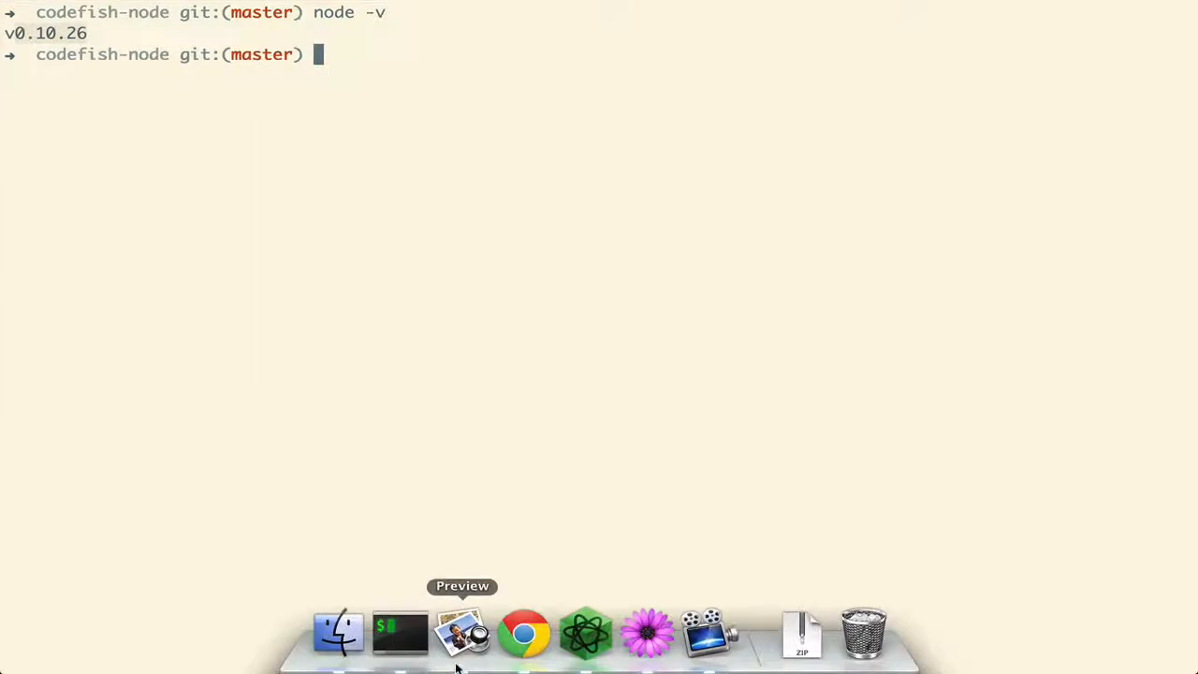
{"action": "left_click", "coordinate": [524, 632]}
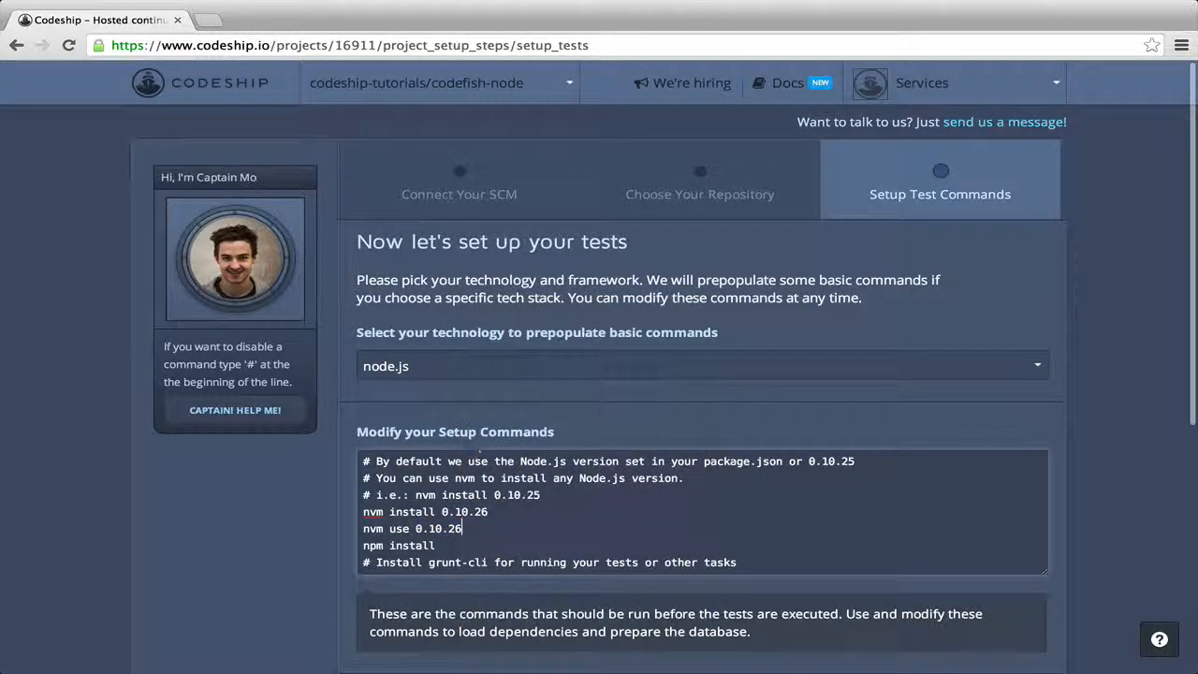
Add 'npm install -g jasmine-node', replace npm test with 'jasmine-node spec', and save.
{"action": "type", "text": "npm install"}
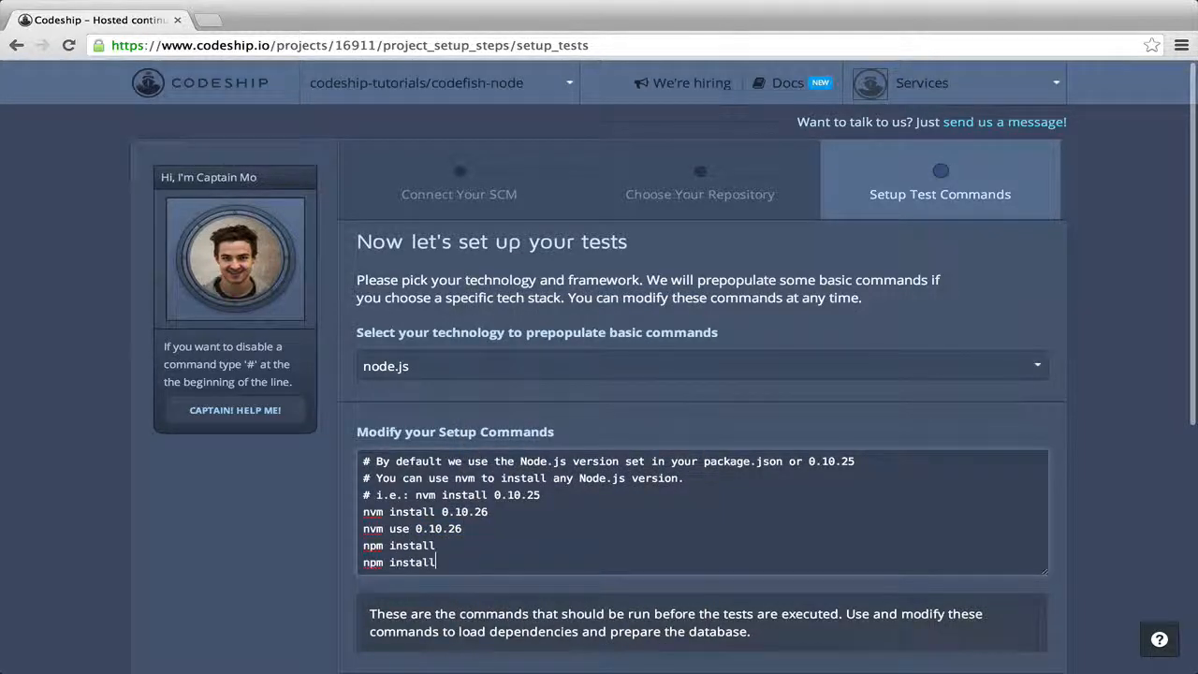
{"action": "type", "text": "-g jasmine-node"}
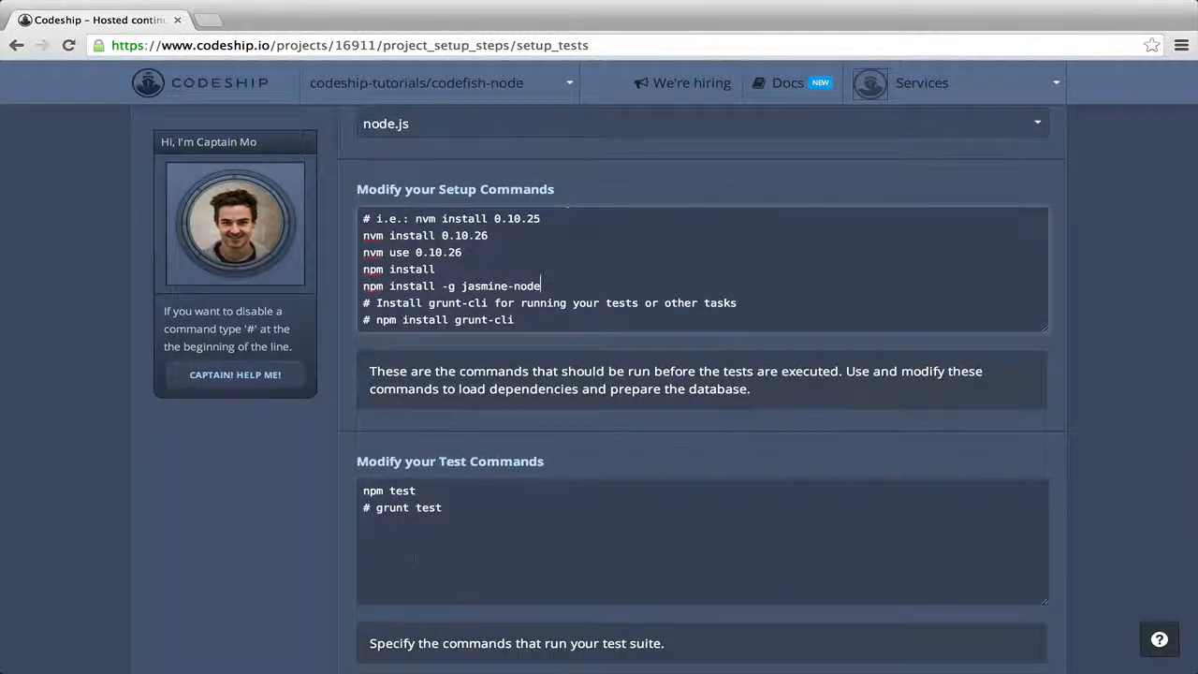
{"action": "type", "text": "#"}
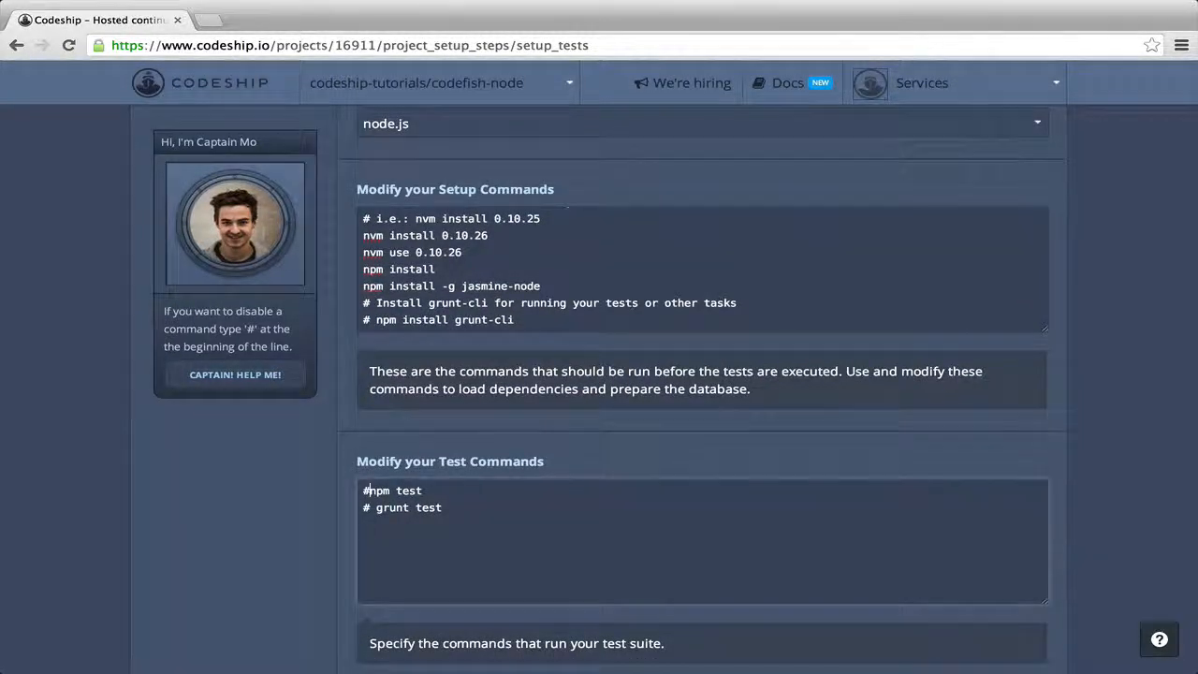
{"action": "type", "text": "jasmine"}
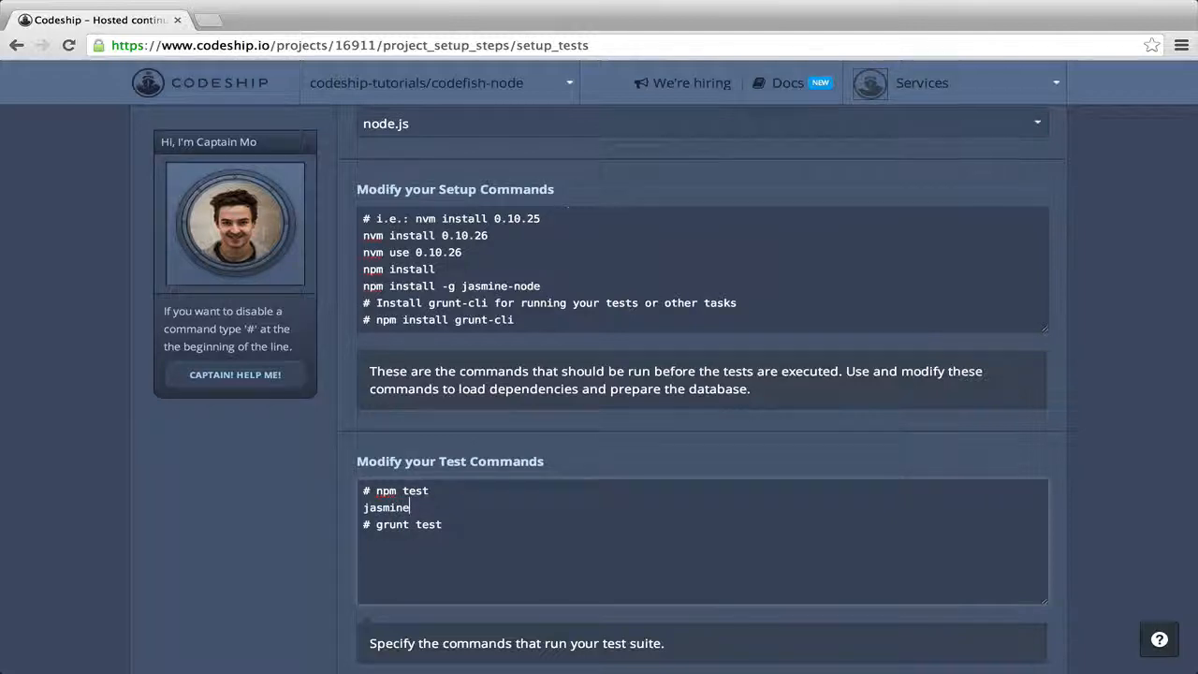
{"action": "type", "text": "-node spec"}
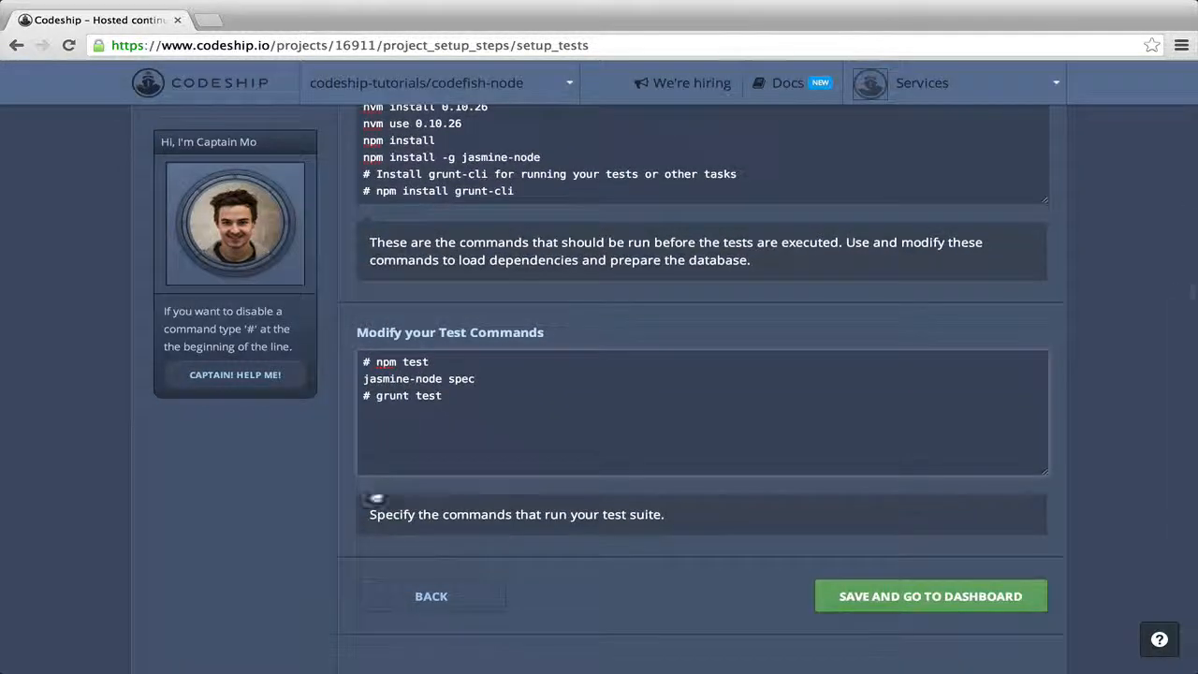
{"action": "left_click", "coordinate": [929, 596]}
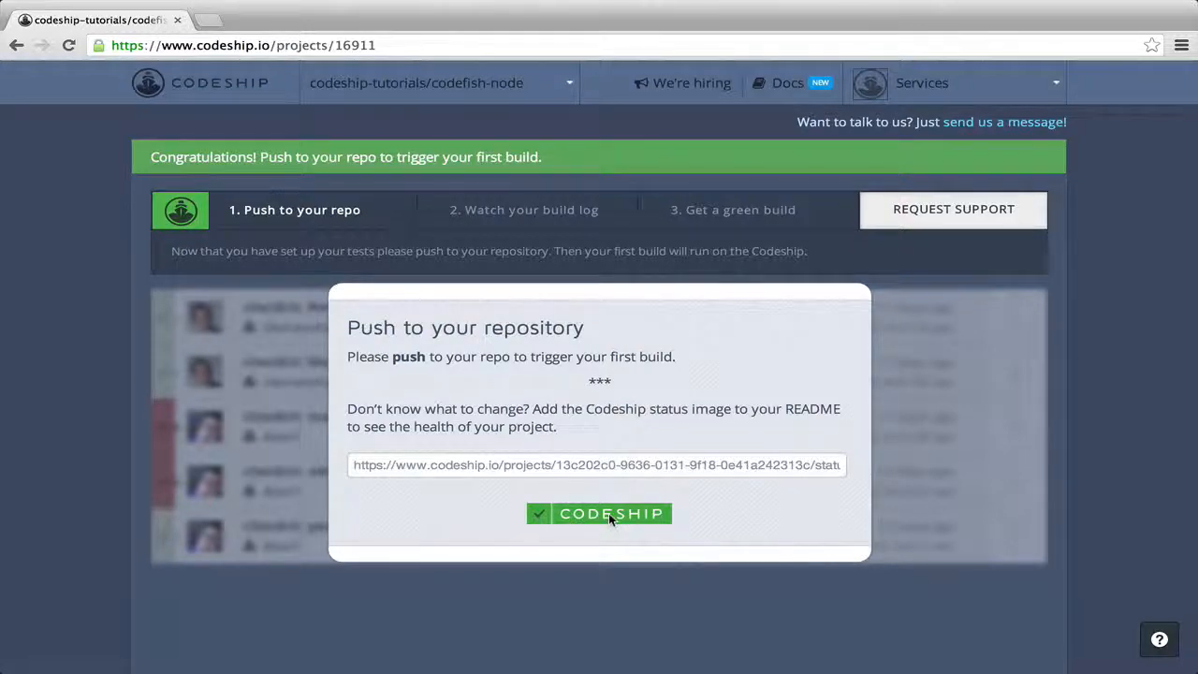
Click the status badge in the 'Push to your repository' dialog.
{"action": "left_click", "coordinate": [596, 464]}
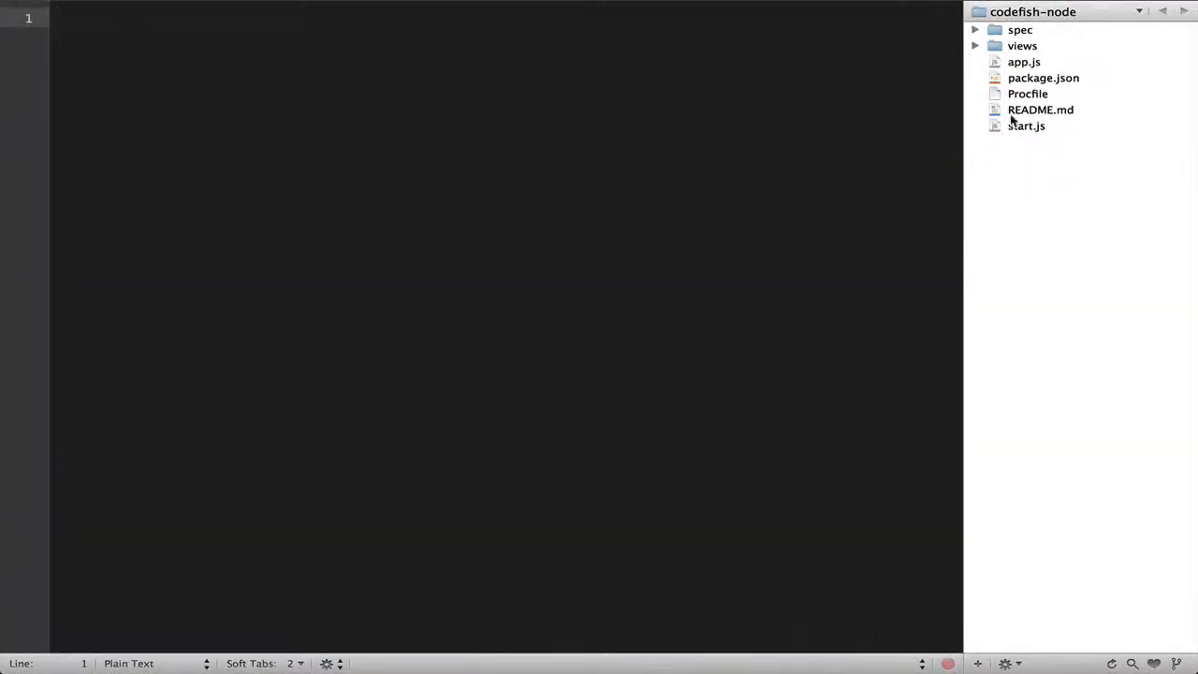
Add a ![Codeship Status] image with the project's status URL to README.md.
{"action": "left_click", "coordinate": [1039, 110]}
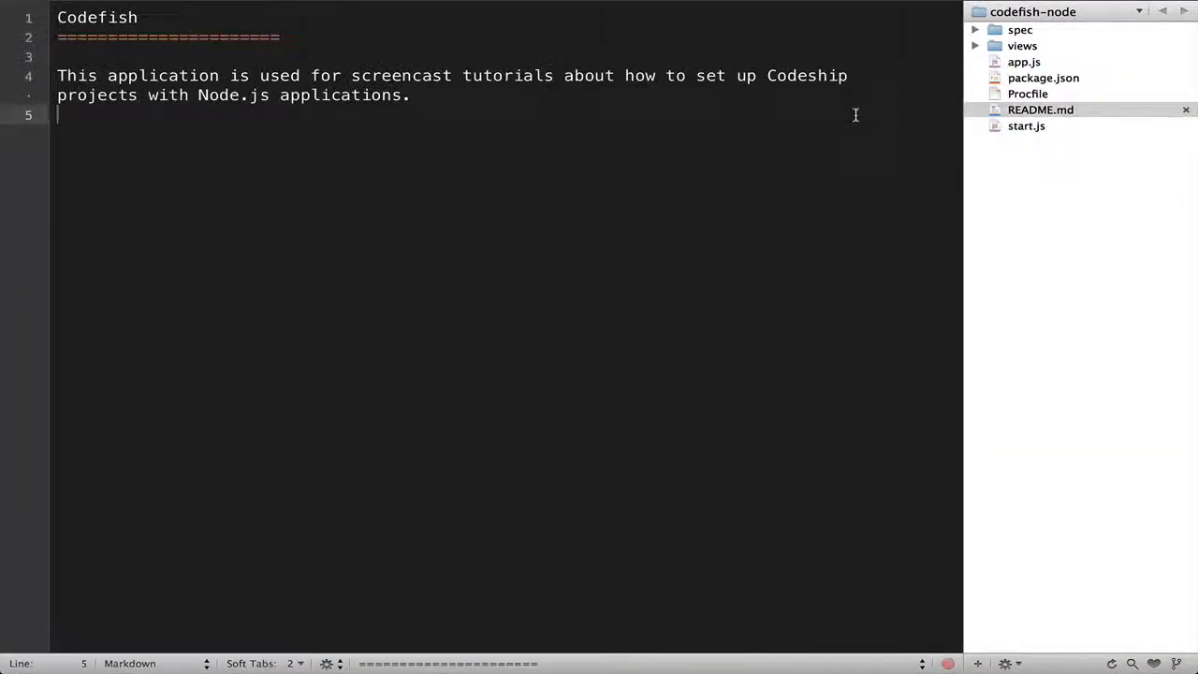
{"action": "type", "text": "![Codeship Status]"}
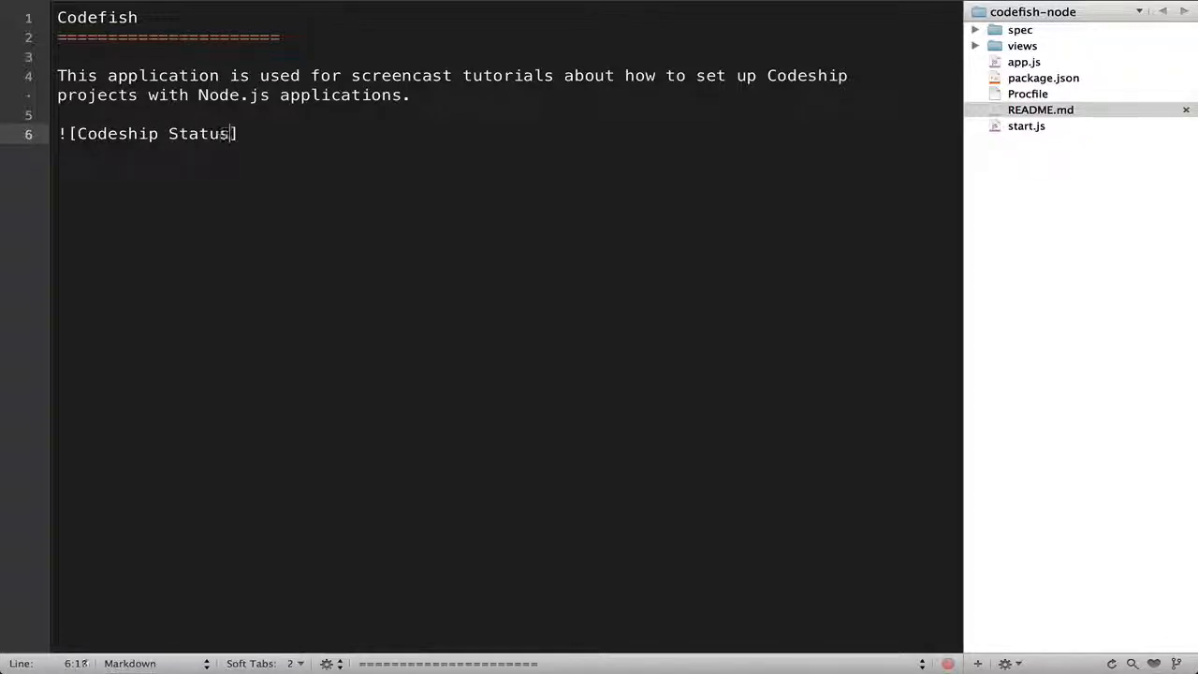
{"action": "type", "text": "()"}
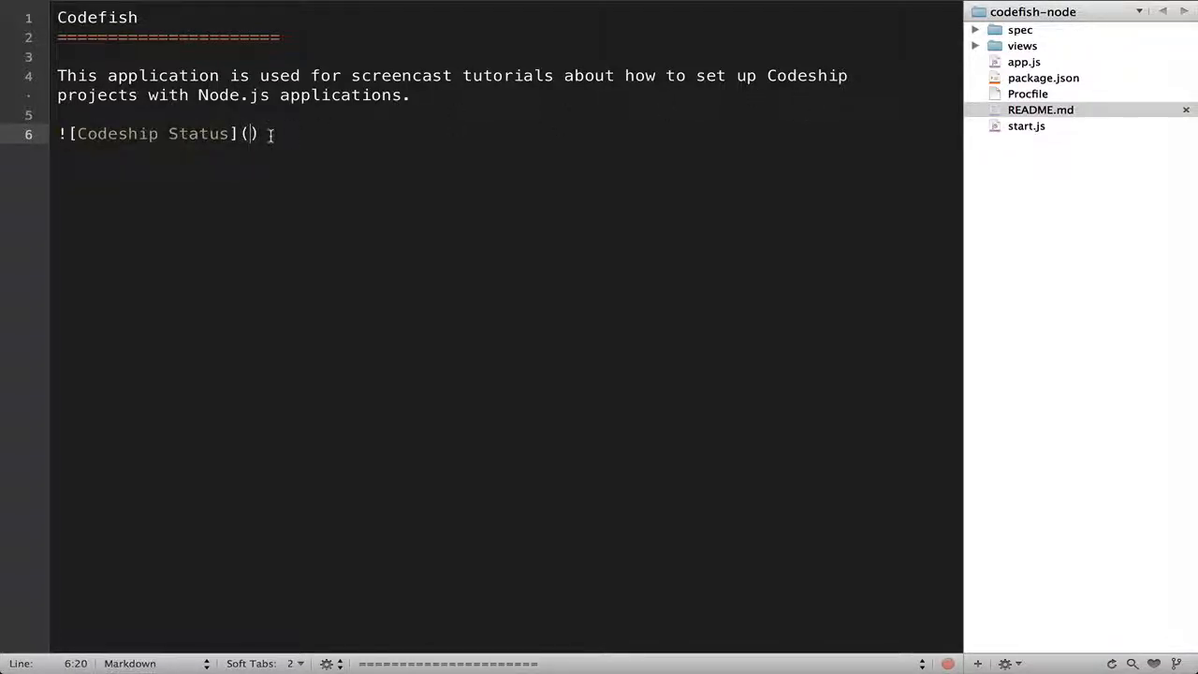
{"action": "type", "text": "https://www.codeship.io/projects/13c202c0-9636-0131-9f18-0e41a242313c/status"}
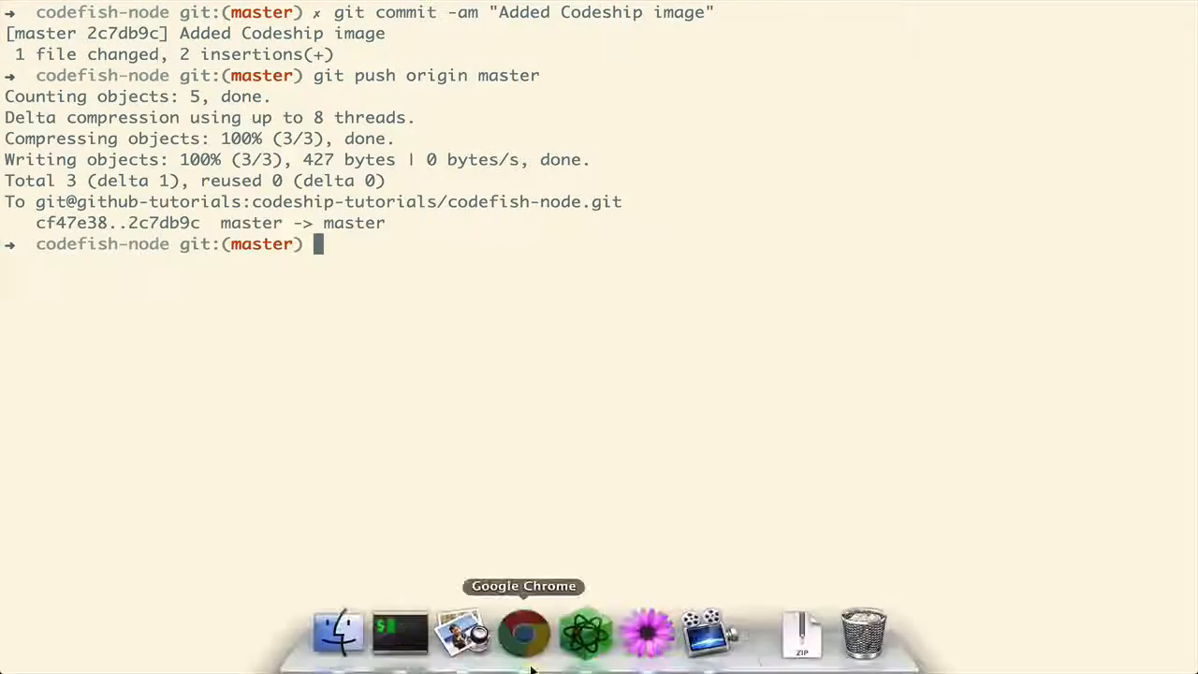
Return to Chrome to follow the build of the 'Added Codeship image' commit.
{"action": "left_click", "coordinate": [522, 632]}
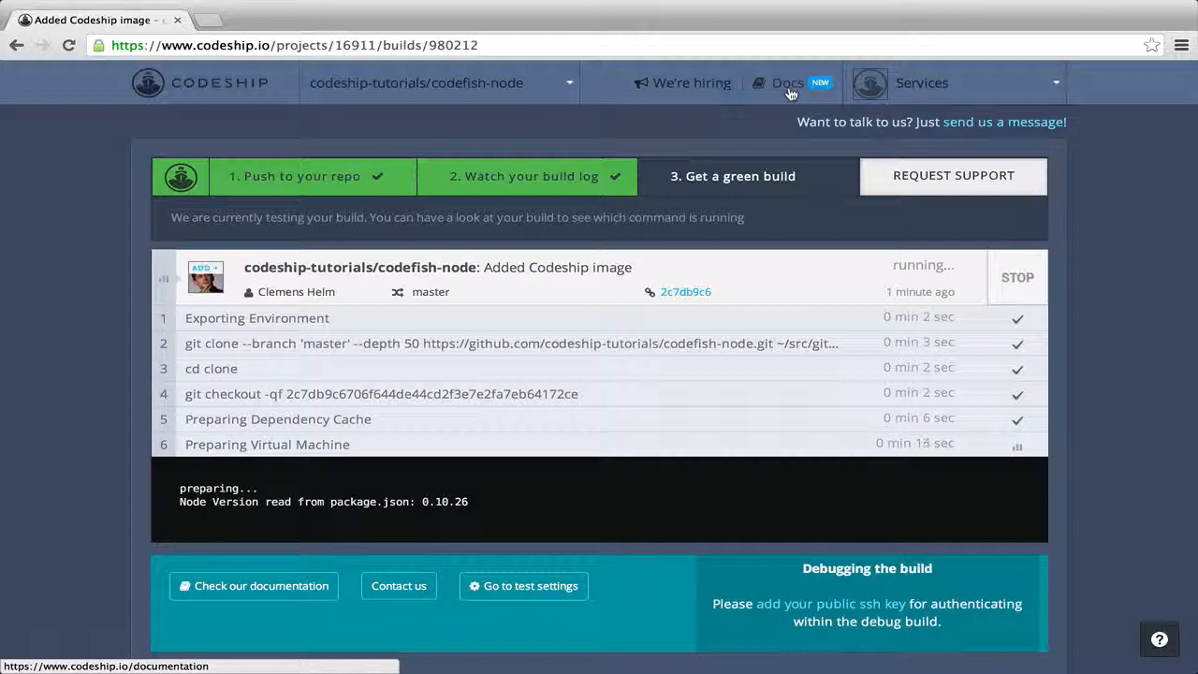
{"action": "mouse_move", "coordinate": [989, 126]}
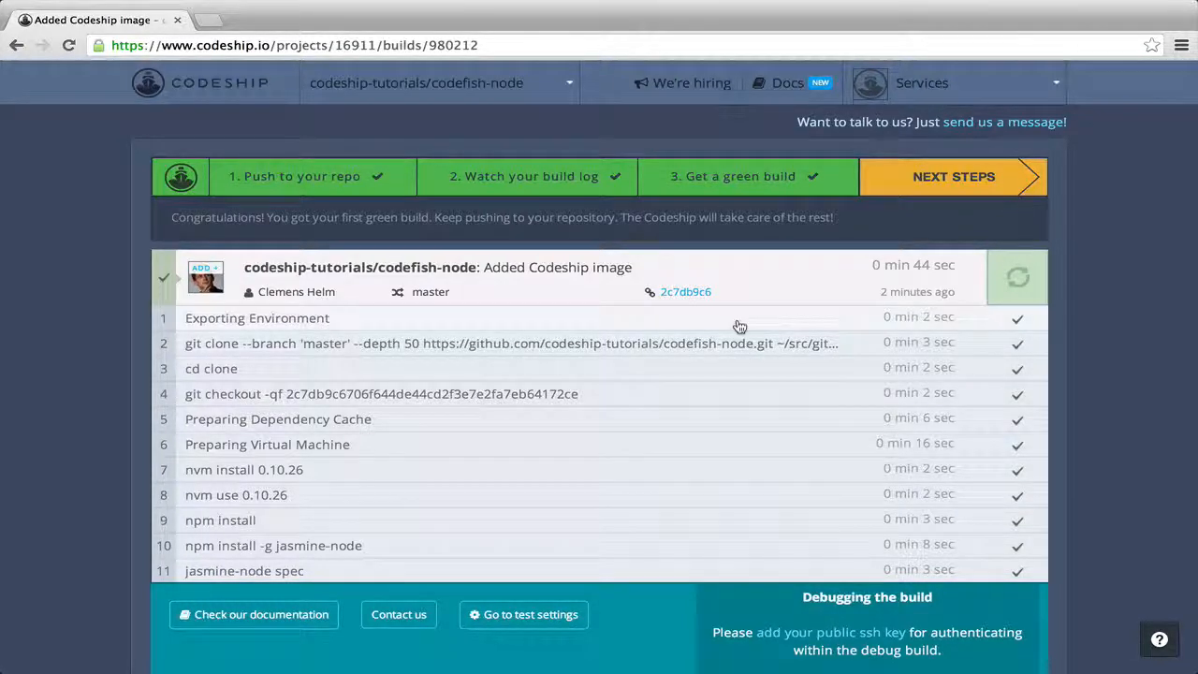
{"action": "mouse_move", "coordinate": [714, 442]}
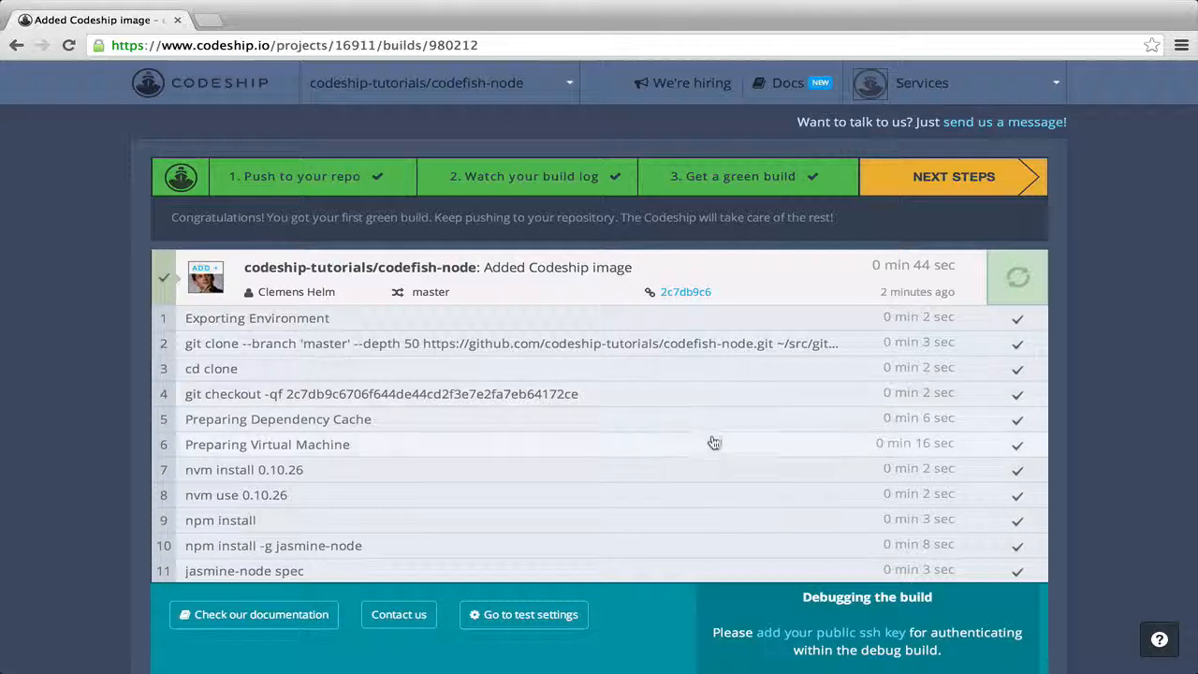
{"action": "mouse_move", "coordinate": [709, 497]}
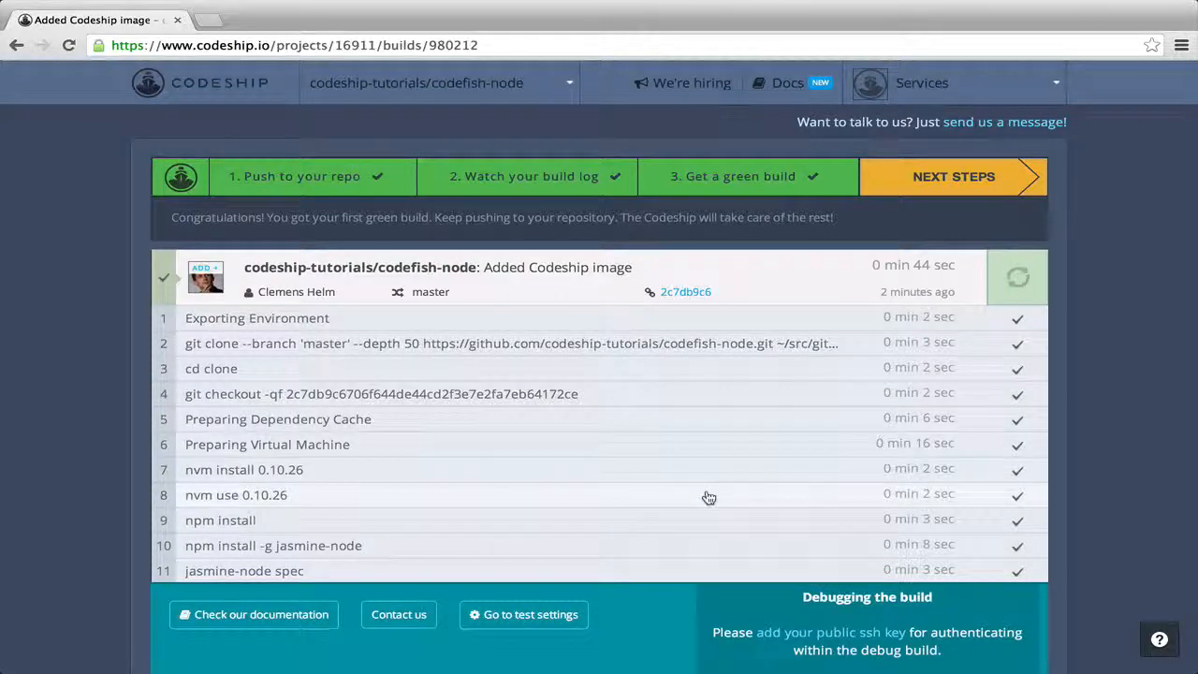
{"action": "mouse_move", "coordinate": [703, 542]}
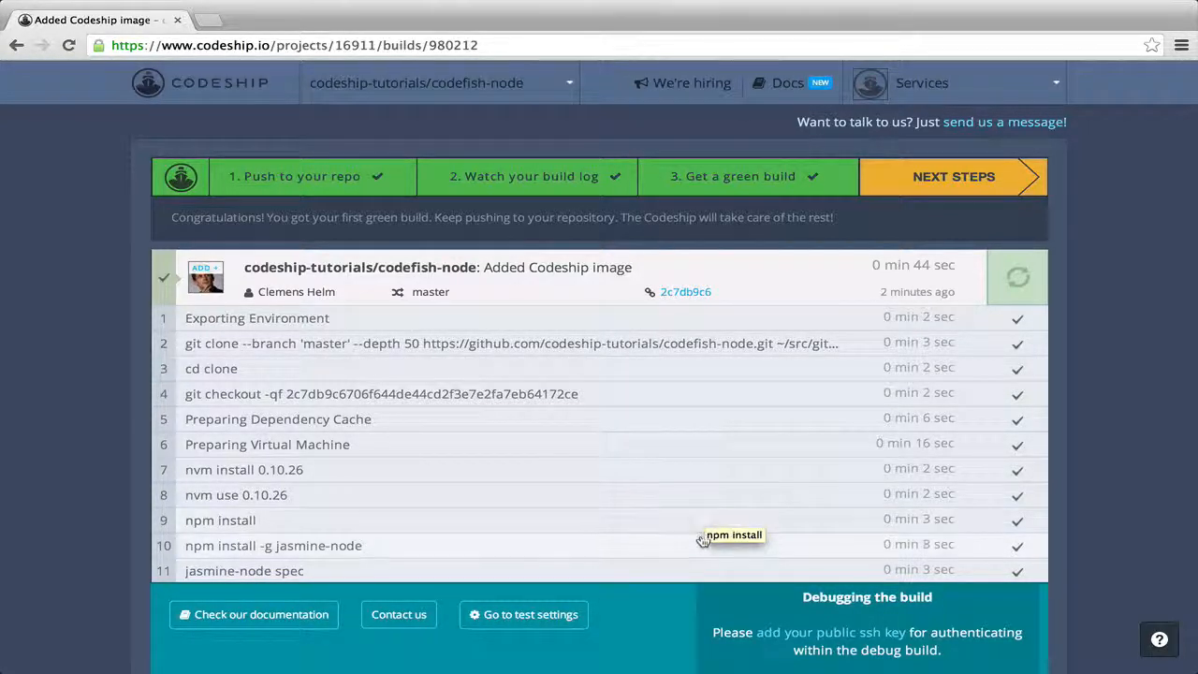
{"action": "mouse_move", "coordinate": [701, 567]}
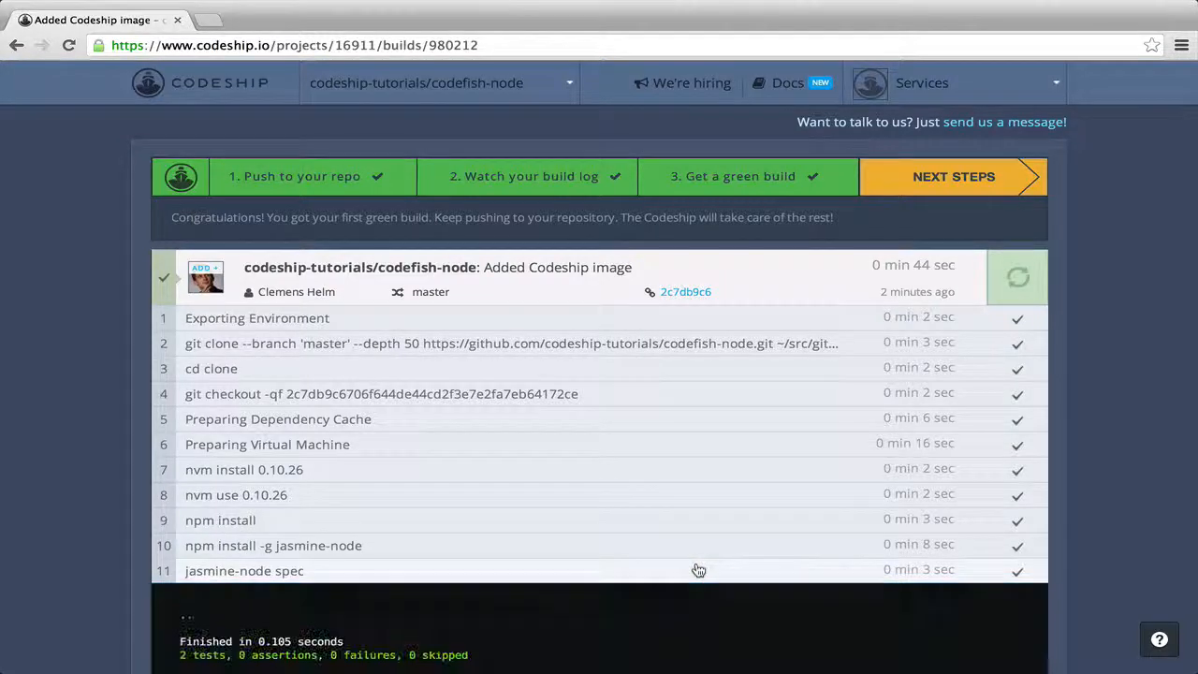
{"action": "scroll", "scroll_direction": "down", "scroll_amount": 3}
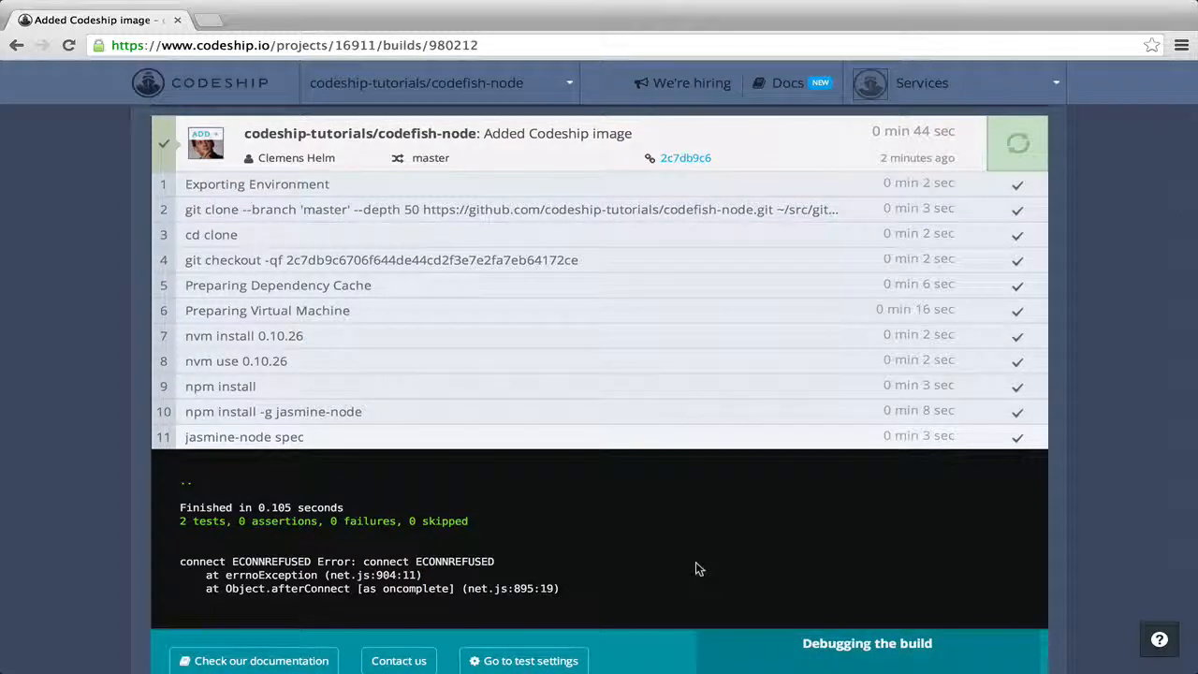
{"action": "scroll", "scroll_direction": "up", "scroll_amount": 3}
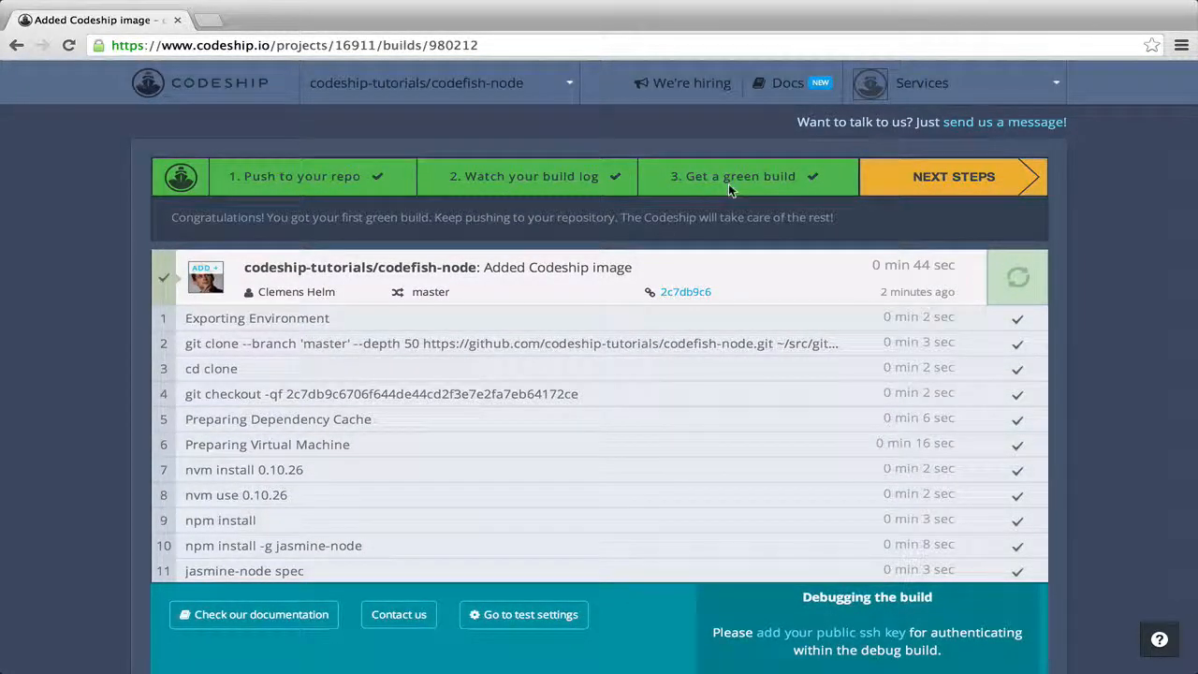
Open the codefish-node project settings and go to the Deployment page.
{"action": "left_click", "coordinate": [952, 177]}
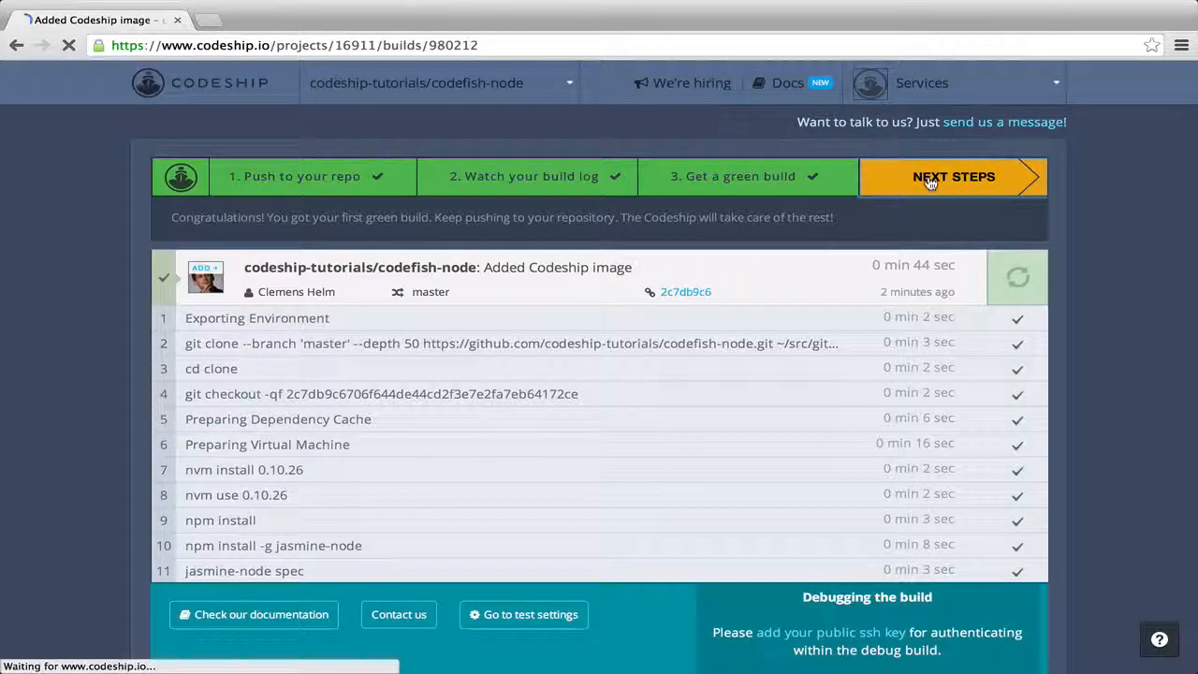
{"action": "left_click", "coordinate": [953, 176]}
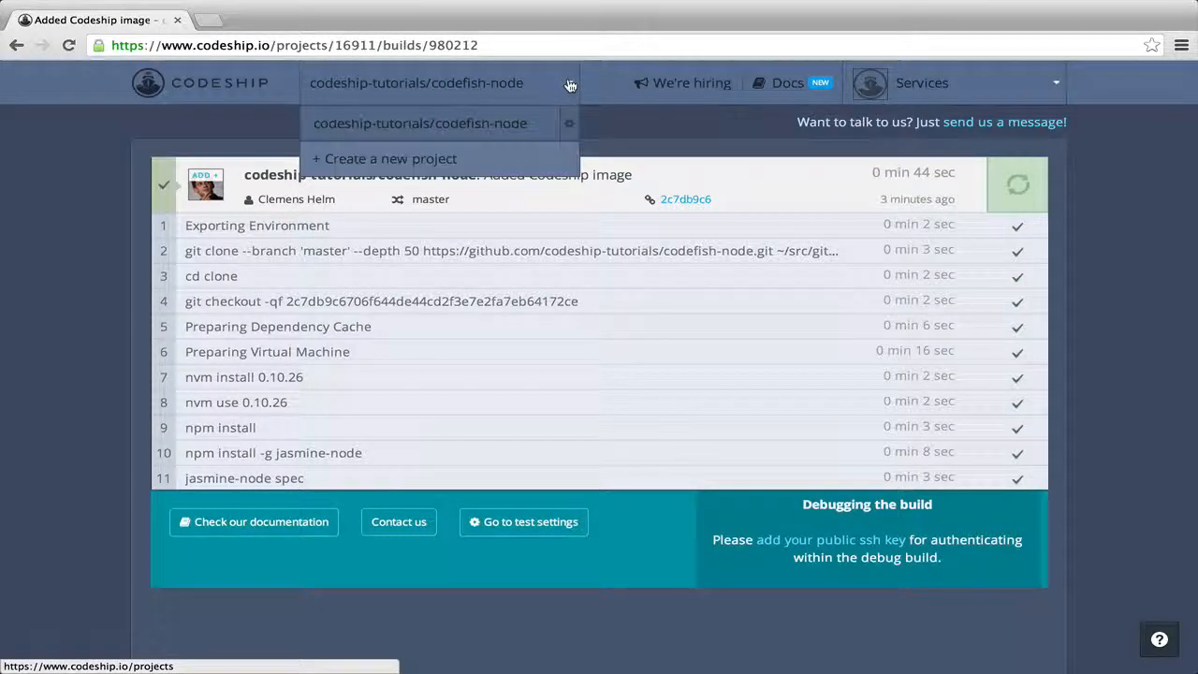
{"action": "left_click", "coordinate": [420, 123]}
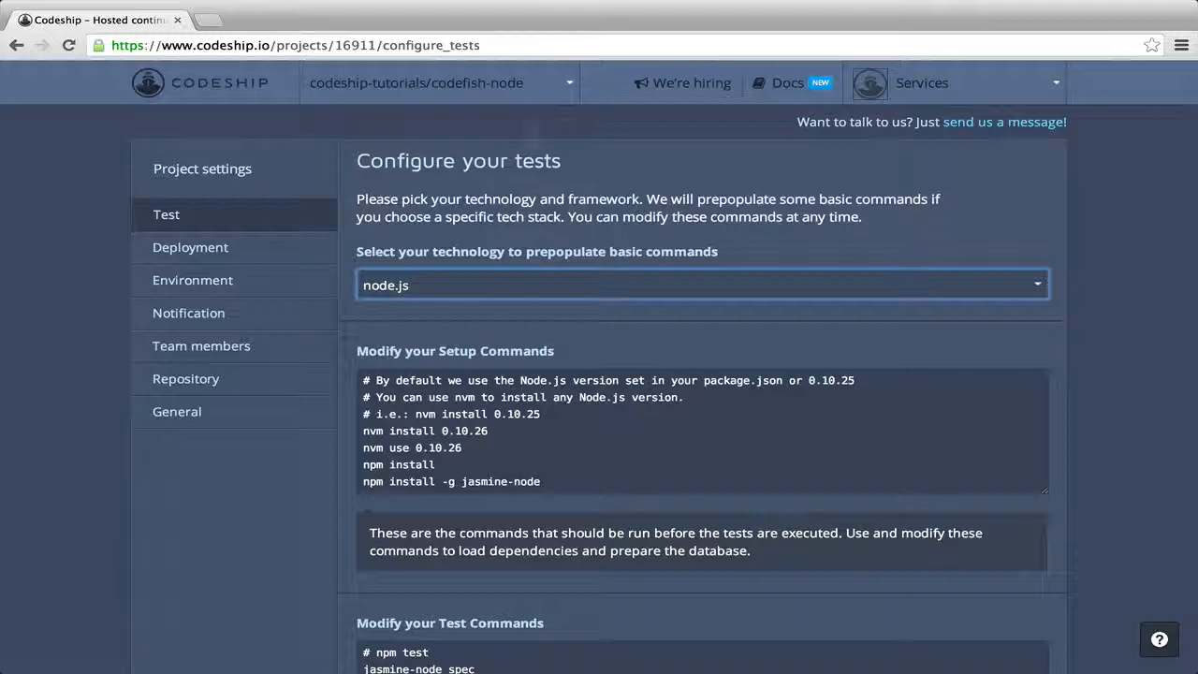
{"action": "left_click", "coordinate": [191, 247]}
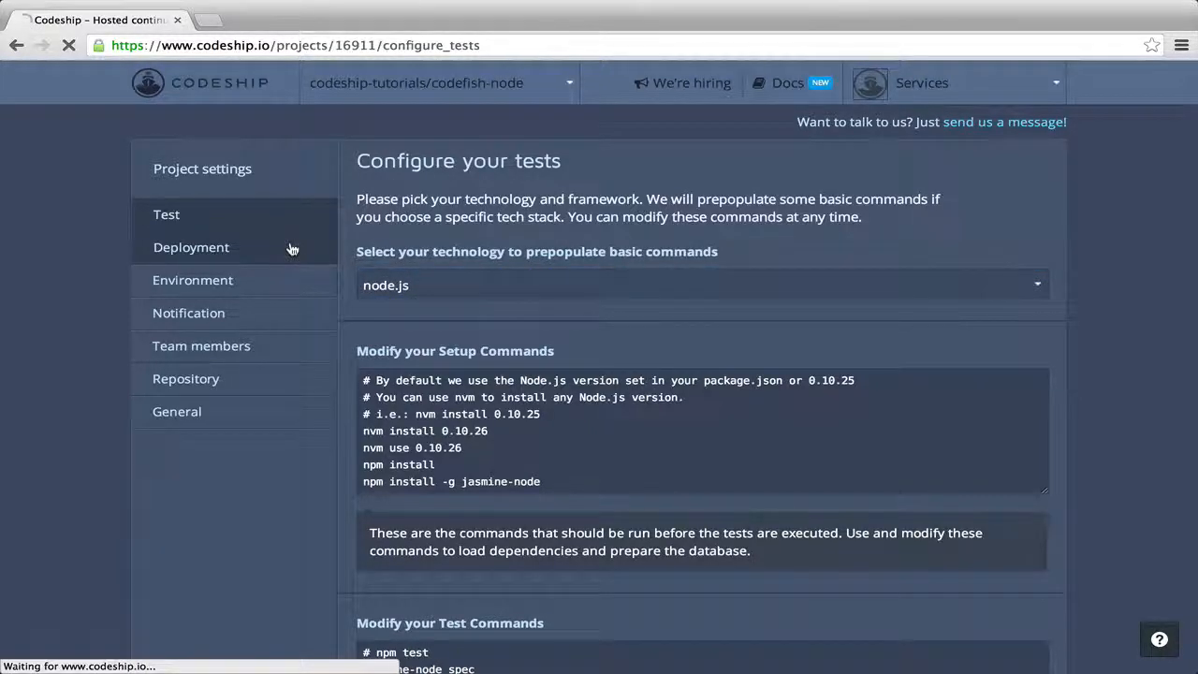
{"action": "left_click", "coordinate": [191, 247]}
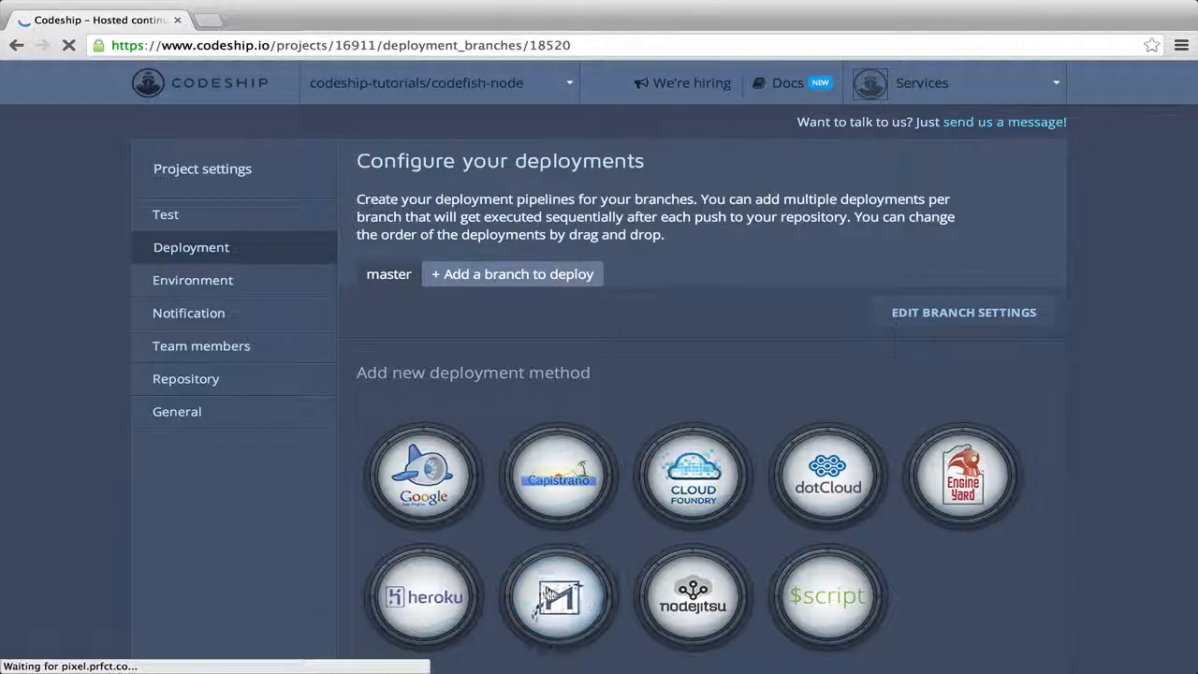
Configure a Modulus deployment with the terminal-created API token and project name codefish.
{"action": "left_click", "coordinate": [560, 596]}
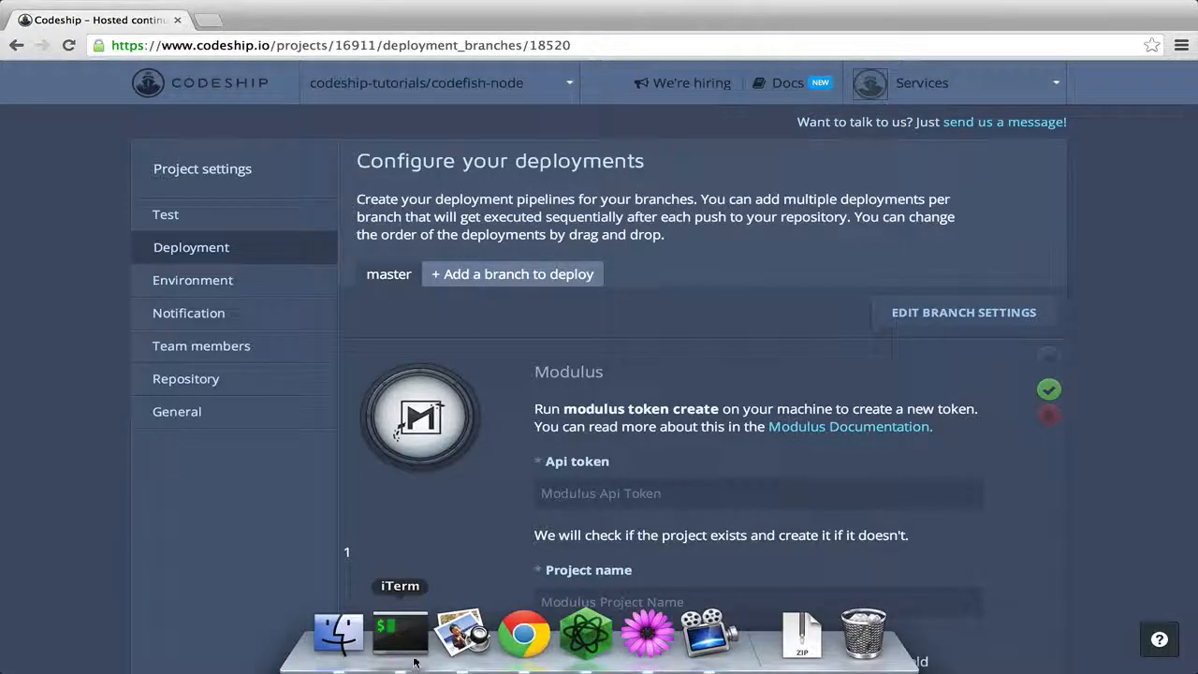
{"action": "left_click", "coordinate": [400, 631]}
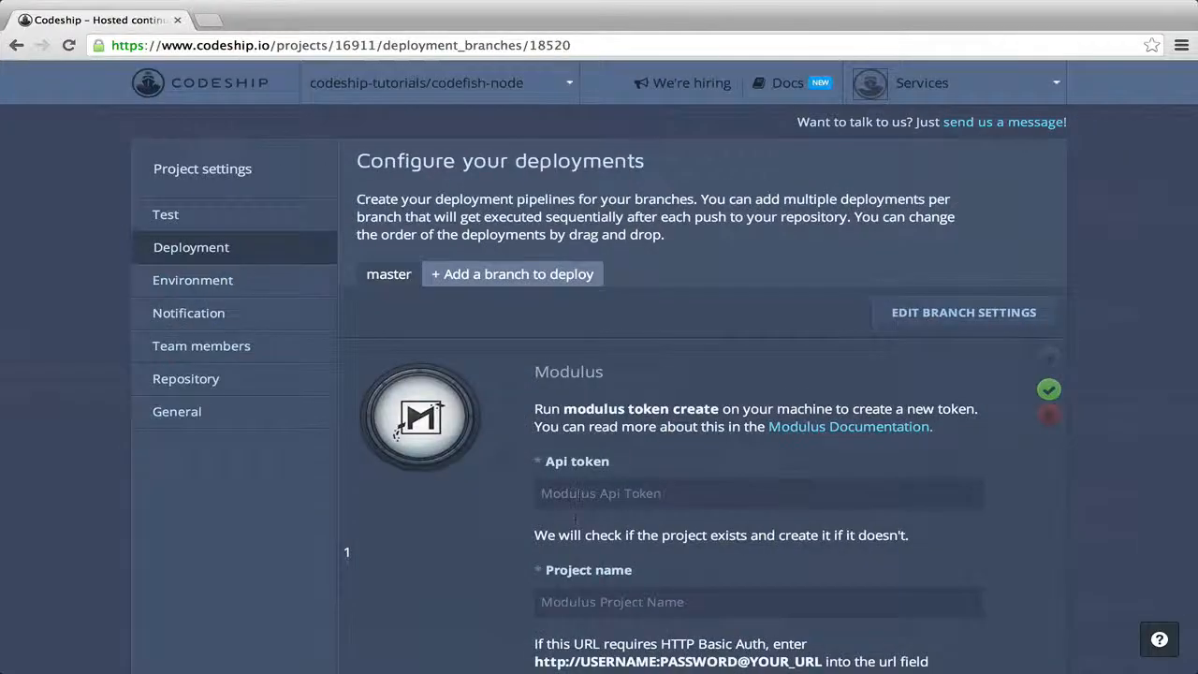
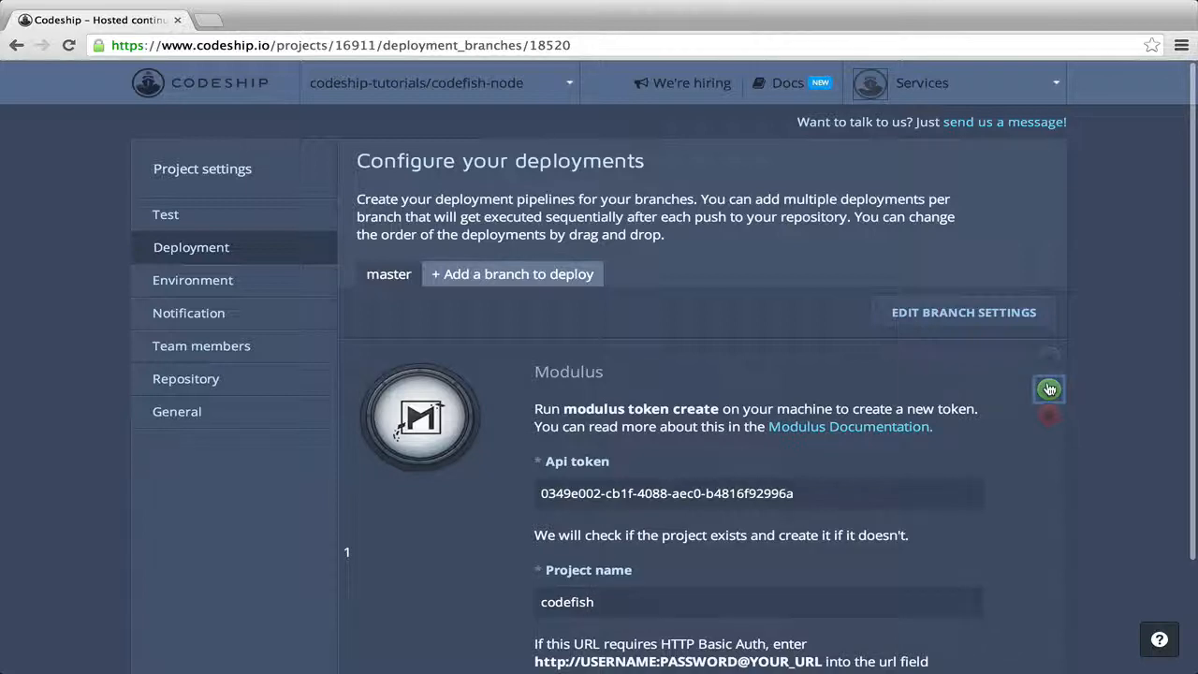
{"action": "left_click", "coordinate": [1048, 388]}
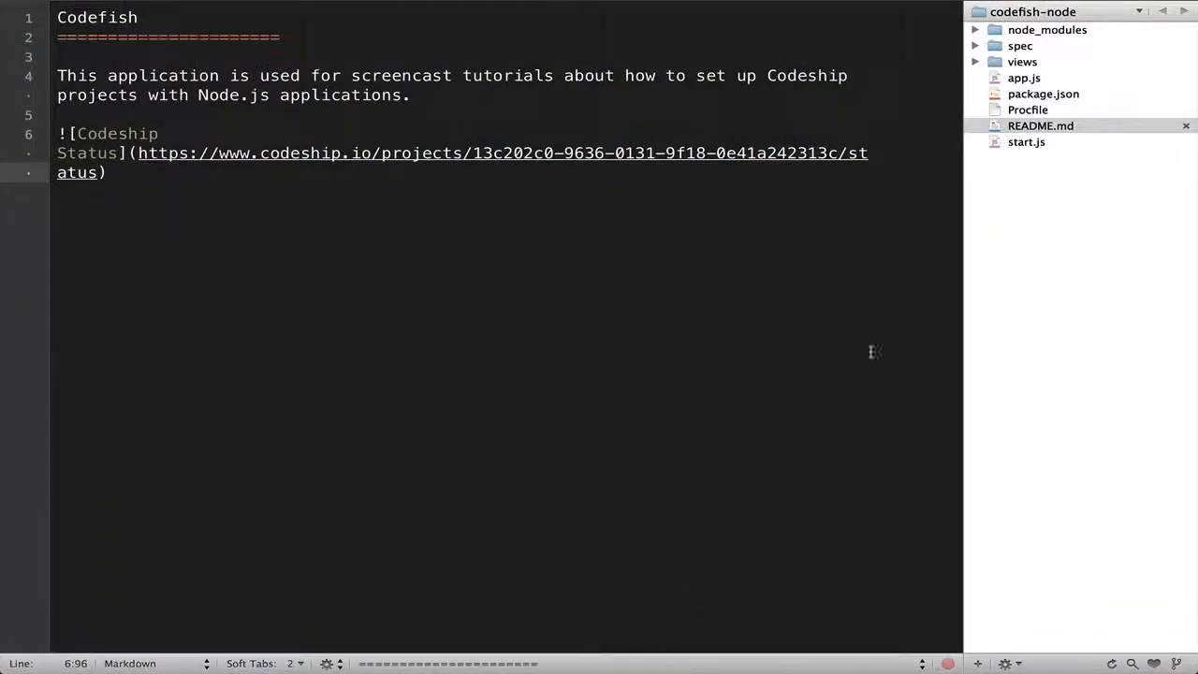
Add a "main": "start.js" entry to package.json in Atom.
{"action": "left_click", "coordinate": [1042, 94]}
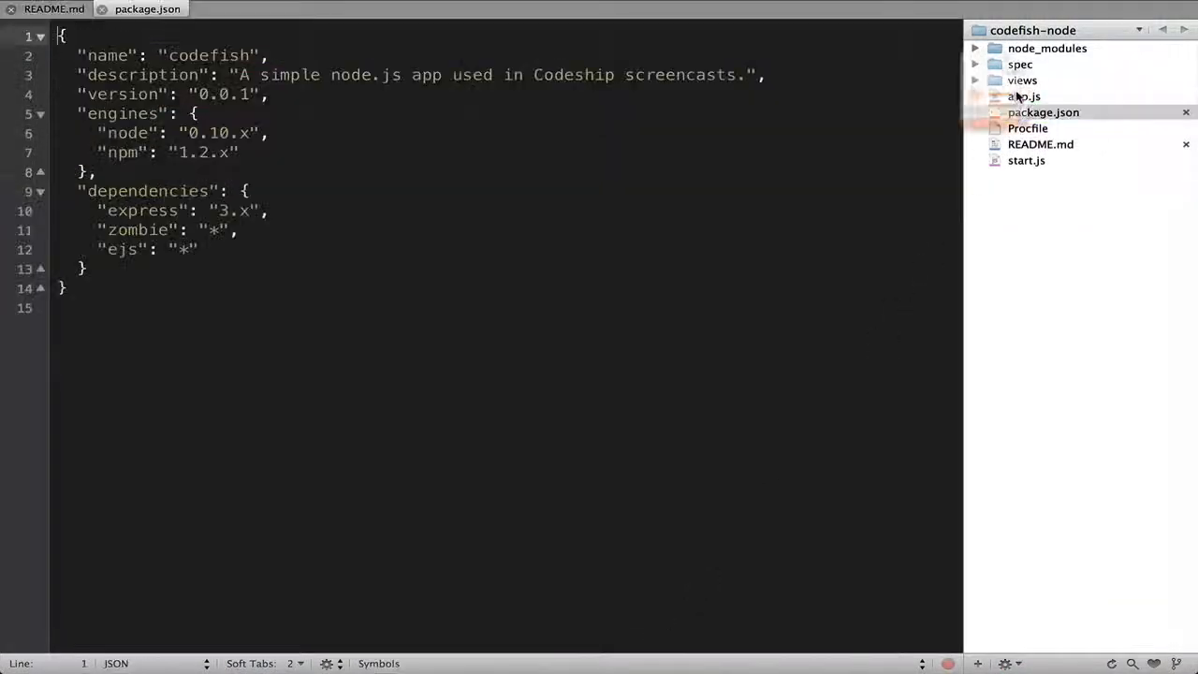
{"action": "type", "text": "\"main\": \"start.js\","}
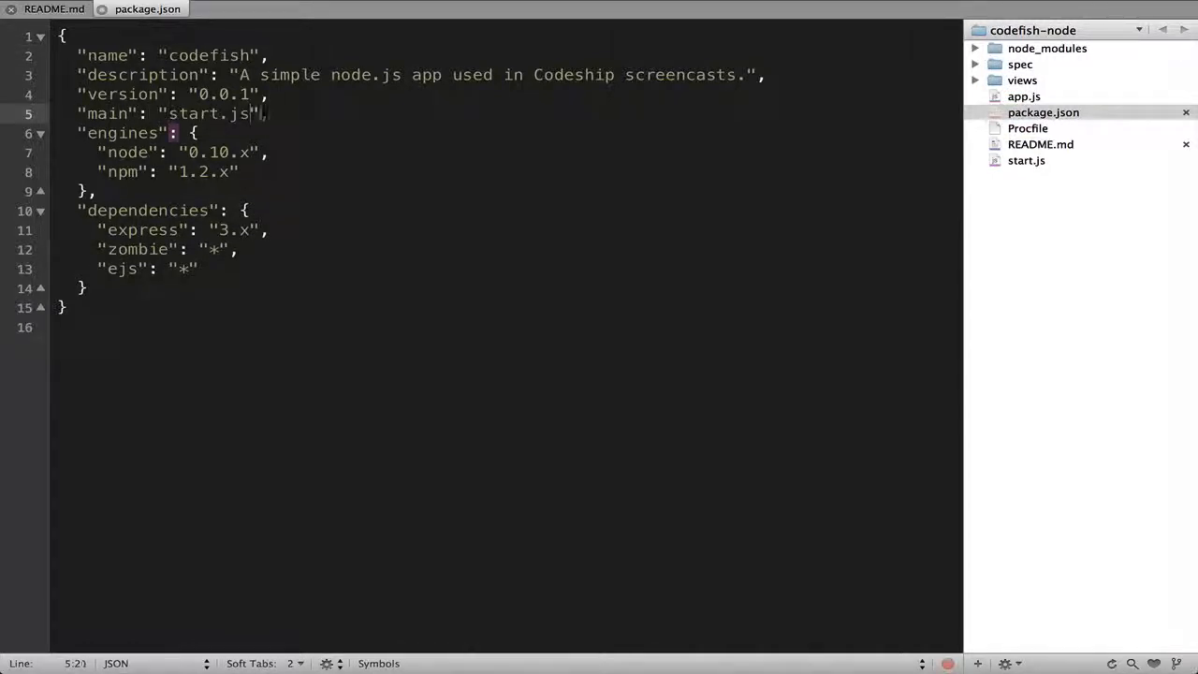
{"action": "left_click", "coordinate": [141, 9]}
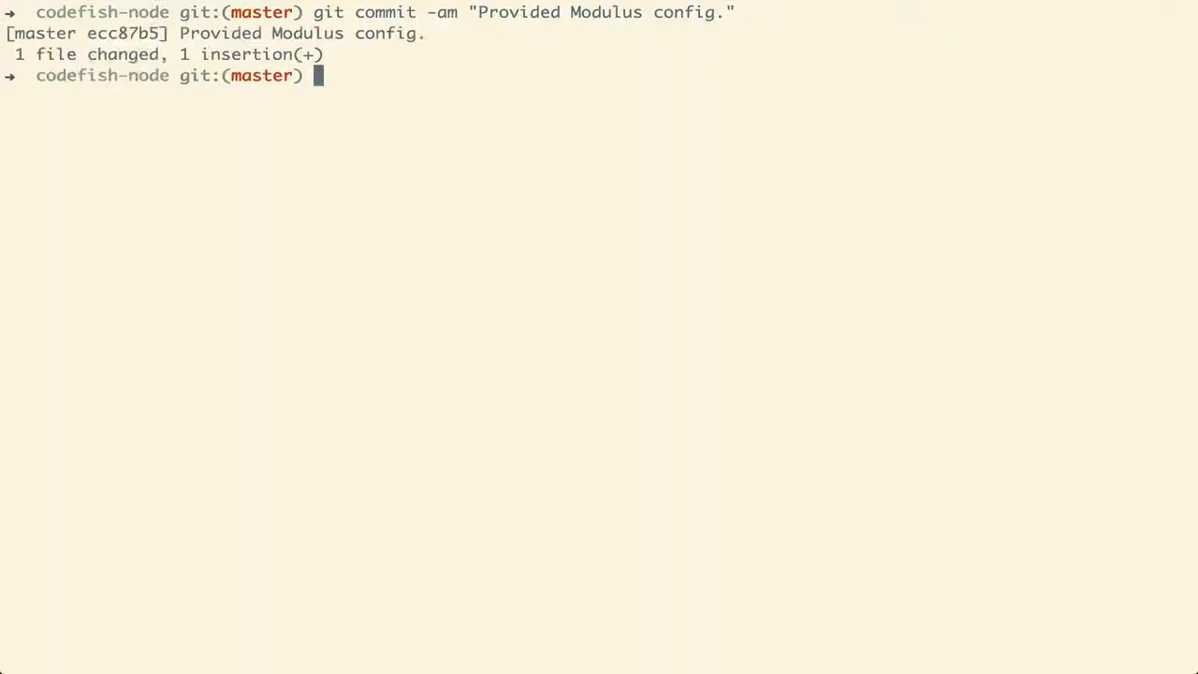
Push the "Provided Modulus config." commit to the remote with git push.
{"action": "type", "text": "git push"}
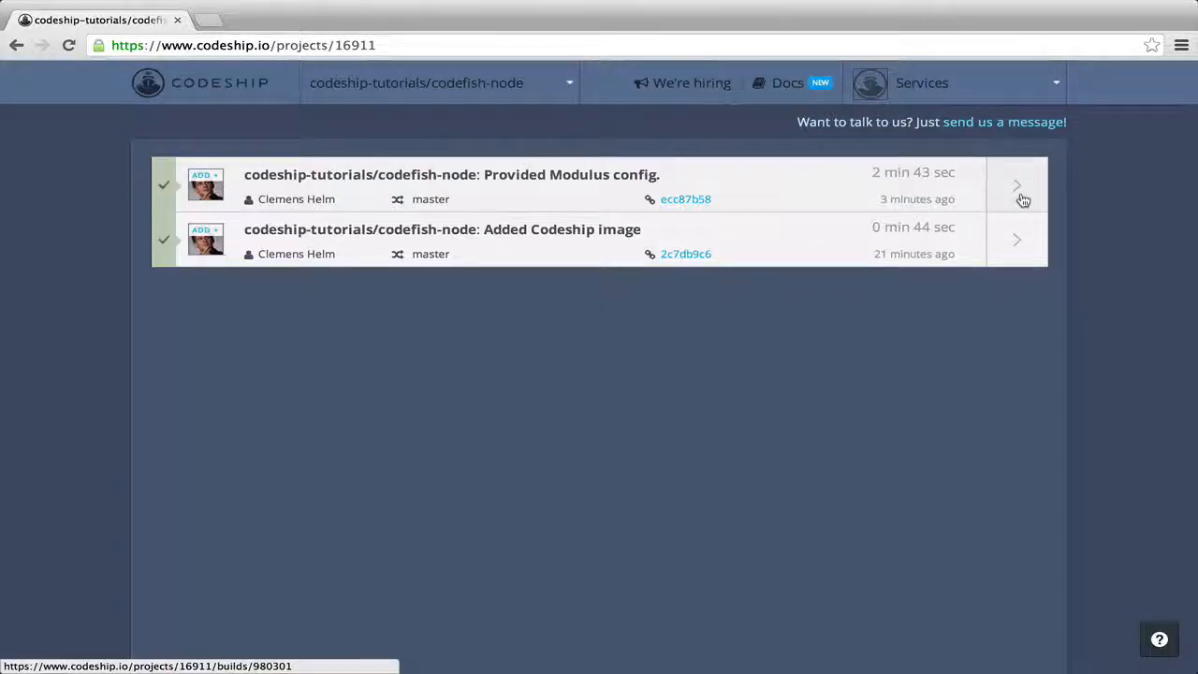
Confirm the "Provided Modulus config." build passed, then load codefish-11838.onmodulus.net in Chrome.
{"action": "left_click", "coordinate": [1017, 184]}
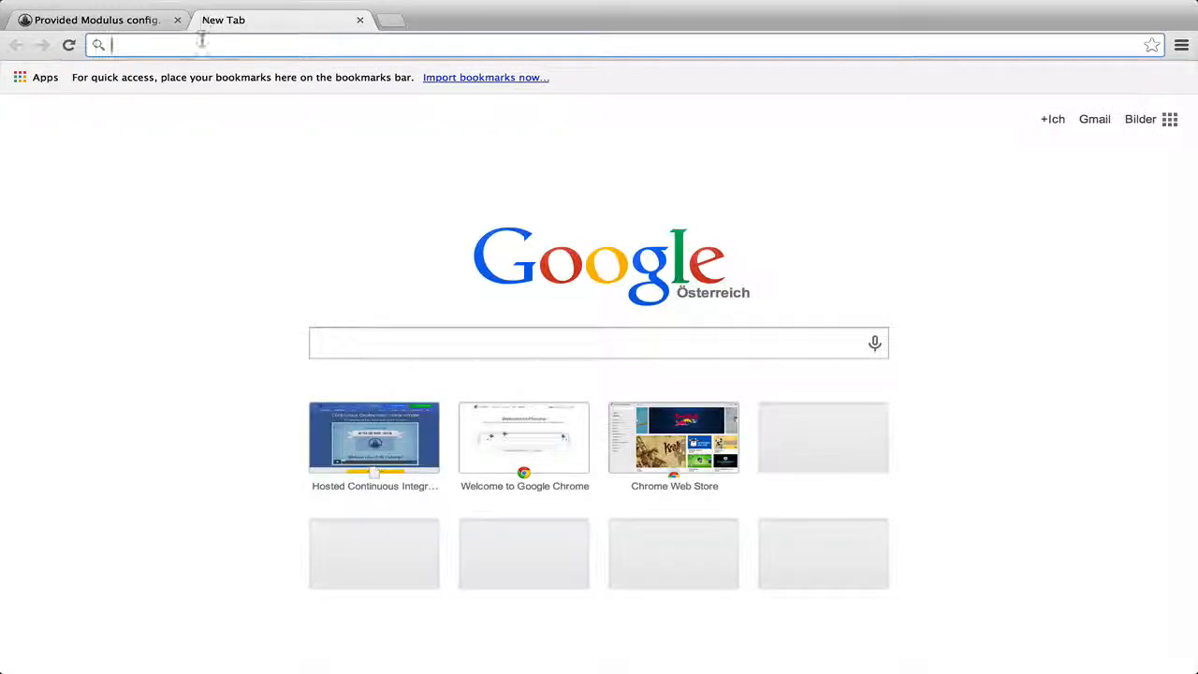
{"action": "type", "text": "codefish-11838.onmodulus.net"}
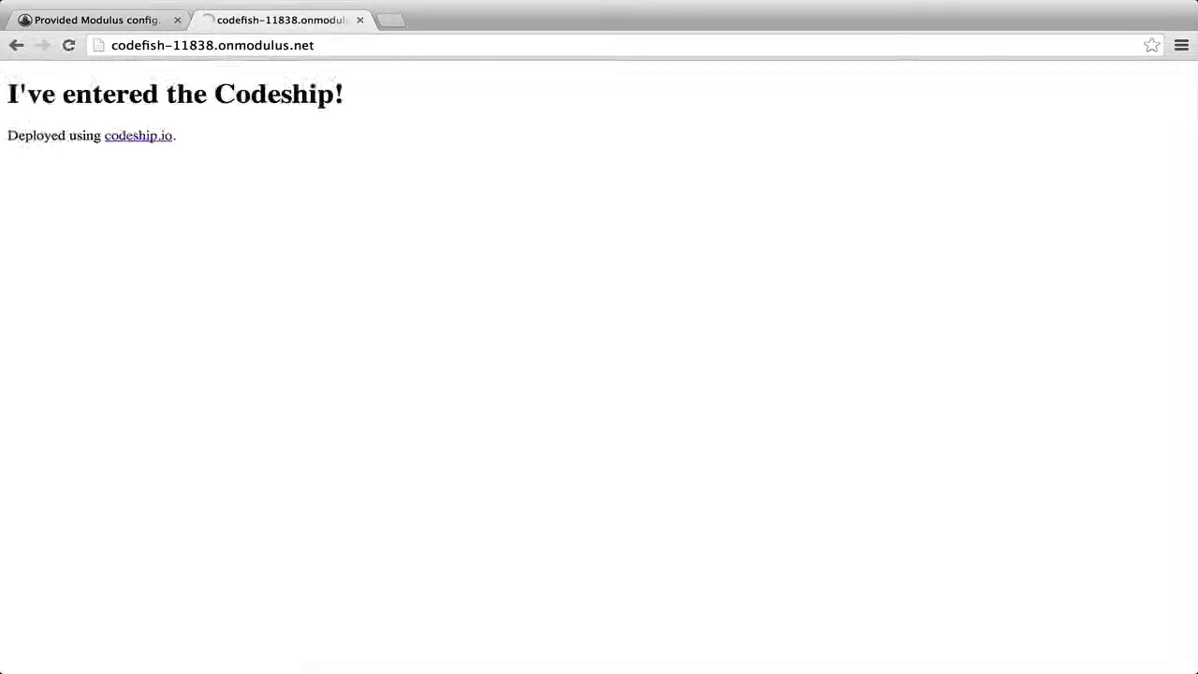